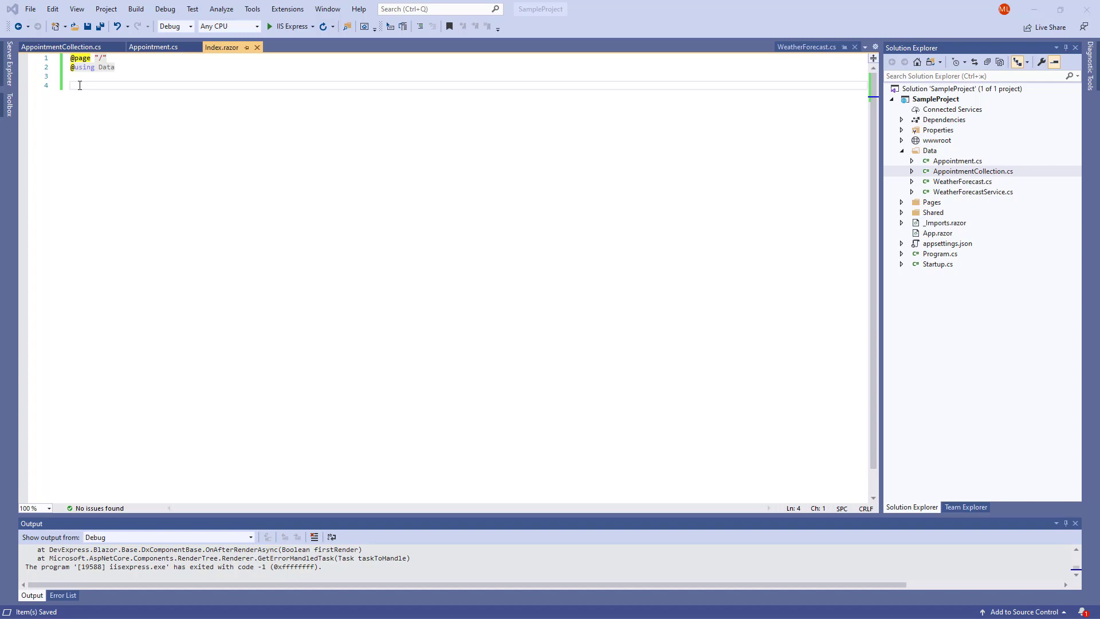
Start a <DxScheduler> element in Index.razor before reviewing AppointmentCollection.cs sample data.
text(<DxScheduler)
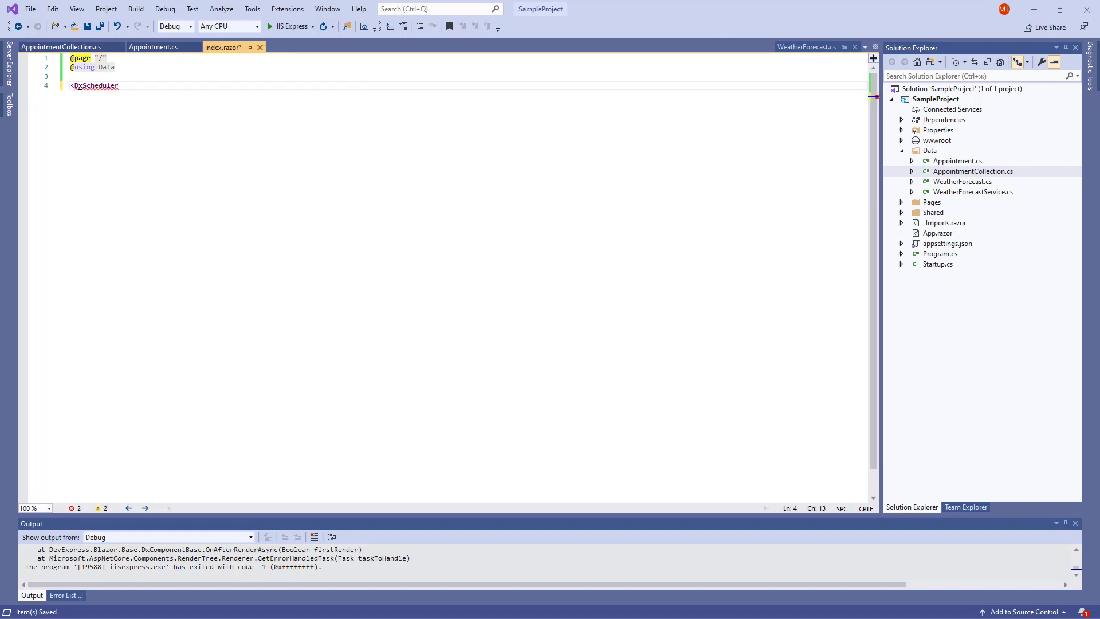
text(>)
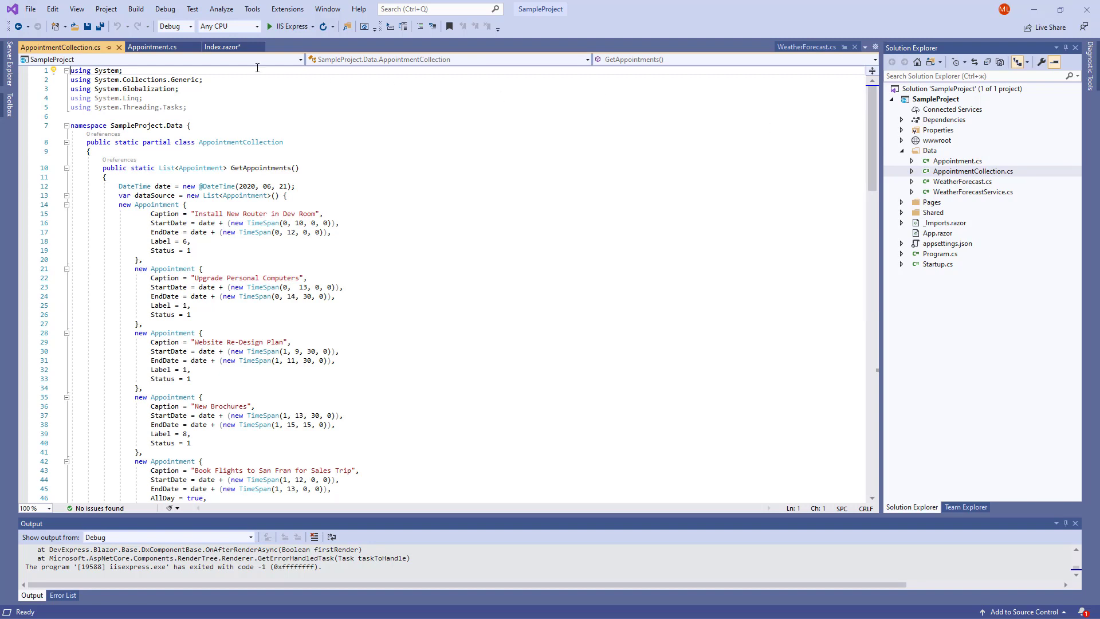
click(223, 46)
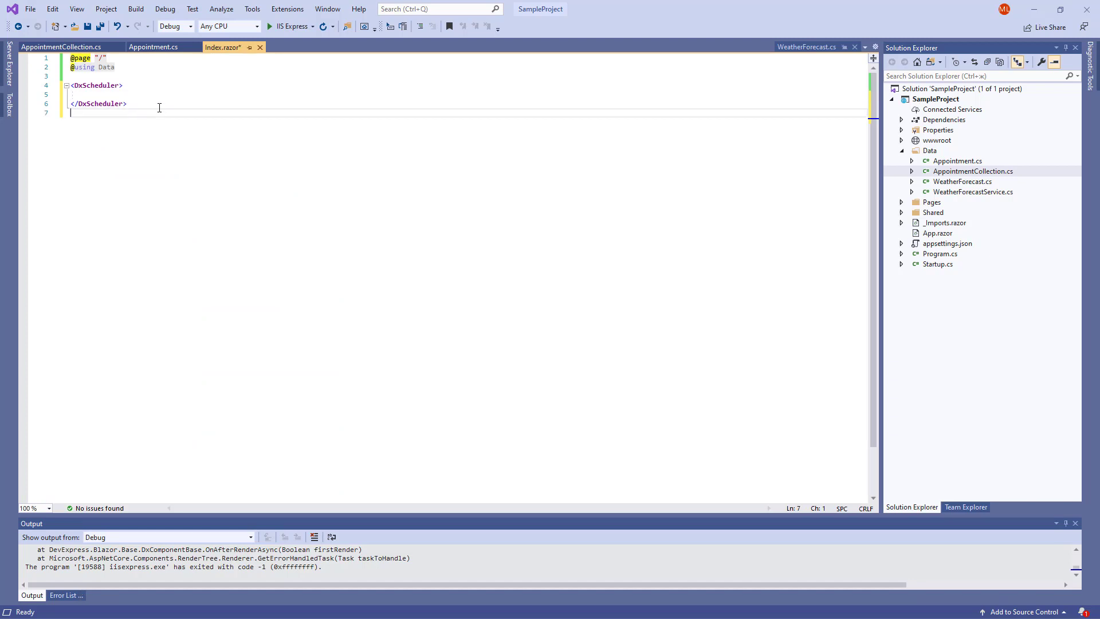
text(@code{})
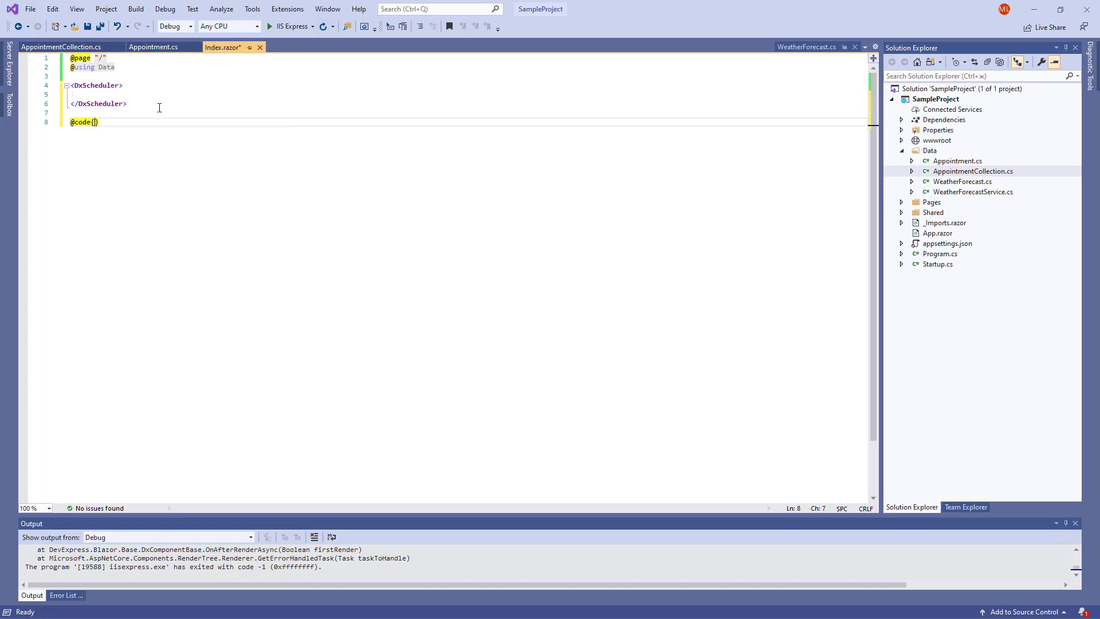
text(DxSchedulerDataStorage DataStorage)
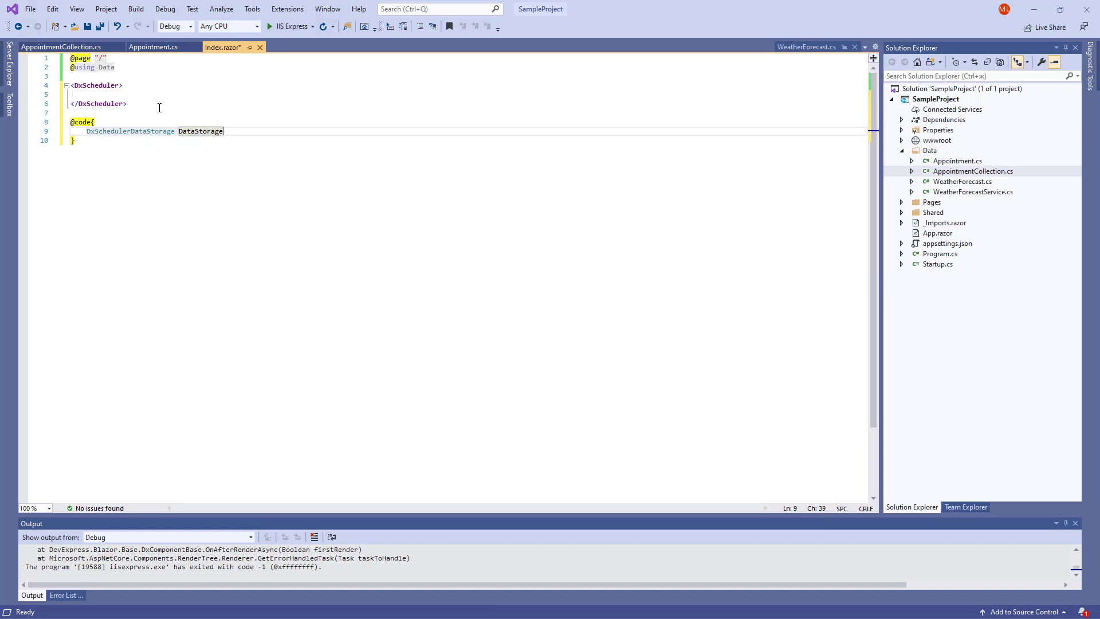
text(= new DxSchedulerDataStorage() {)
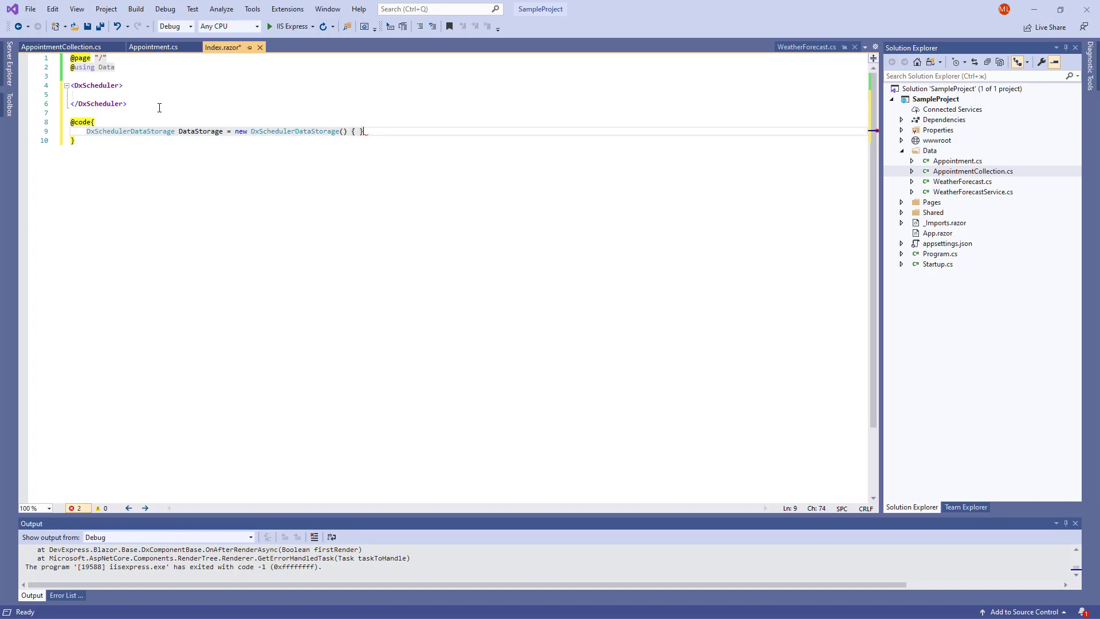
key(Return)
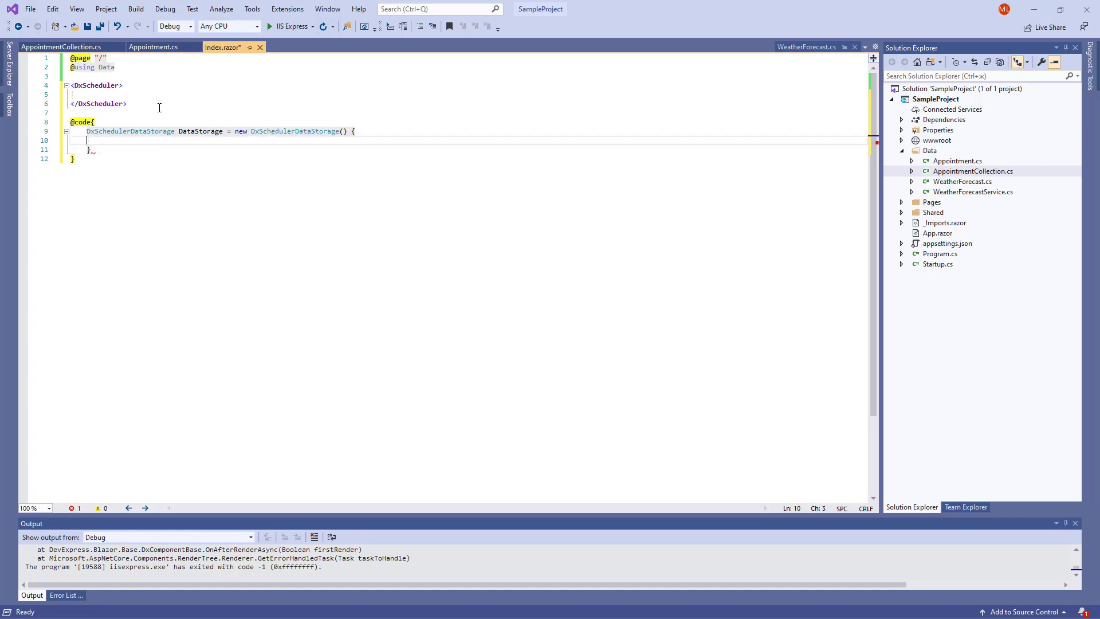
Feed AppointmentsSource from AppointmentCollection.GetAppointments() with DxSchedulerAppointmentMappings including Type = "AppointmentType".
text(AppointmentsSource =)
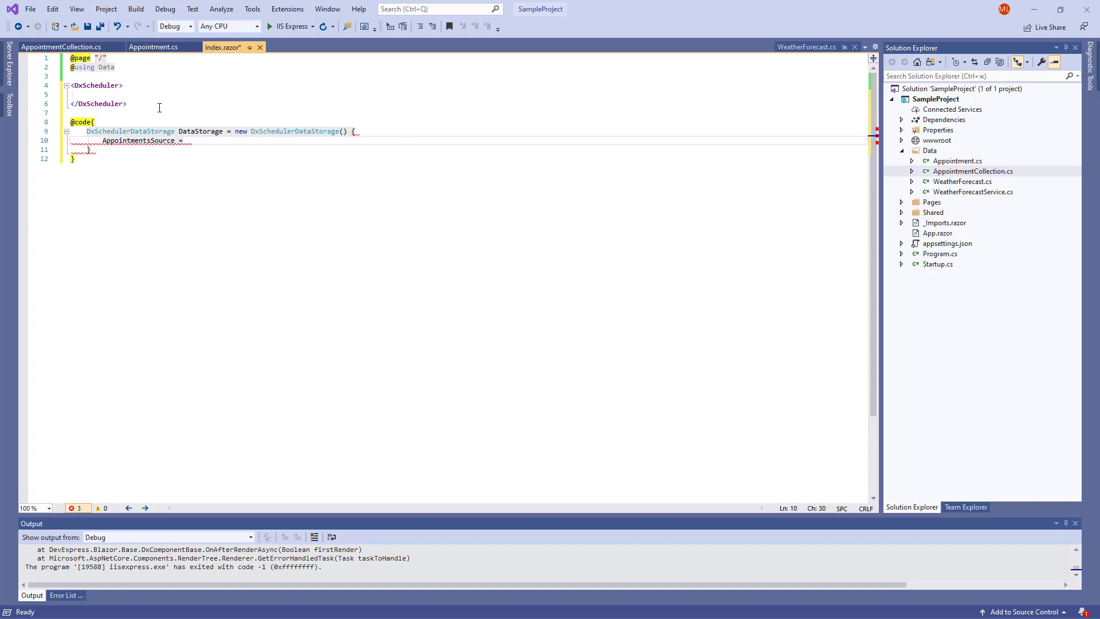
text(_AppointmentCollection)
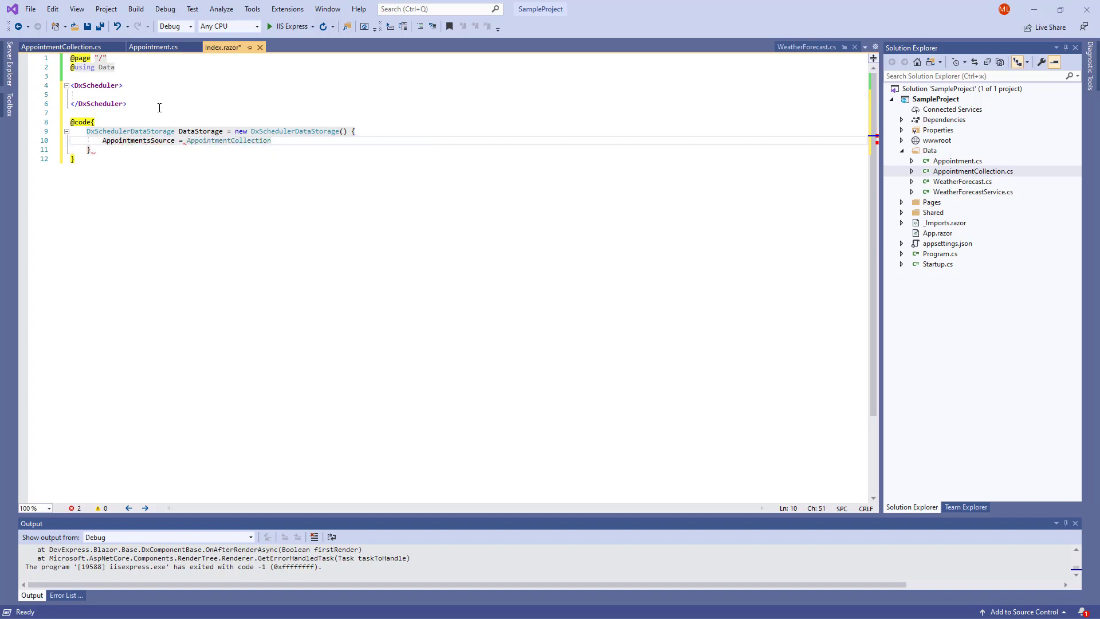
text(.GetAppointments(),)
text(AppointmentMappings =)
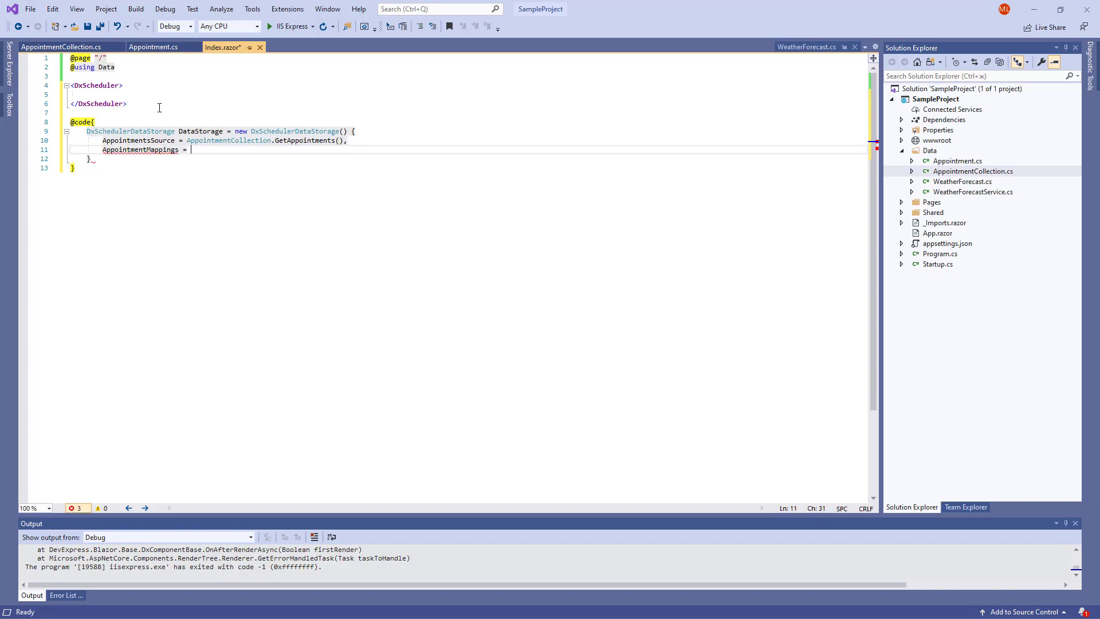
text(new DxSchedulerAppointmentMappings() {)
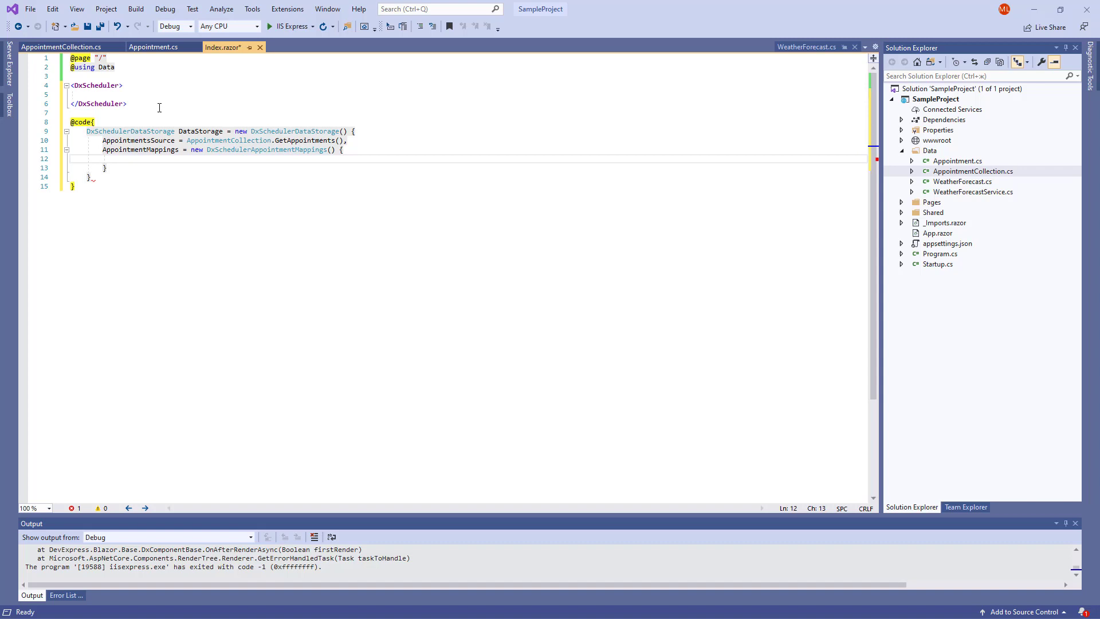
text(Type = "AppointmentType",)
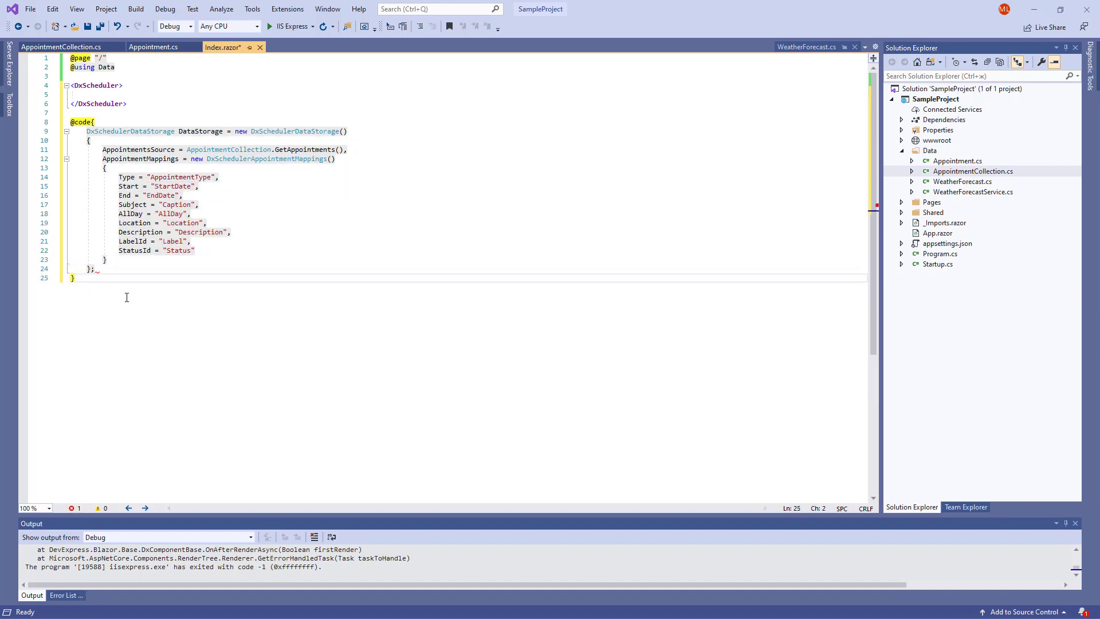
click(126, 86)
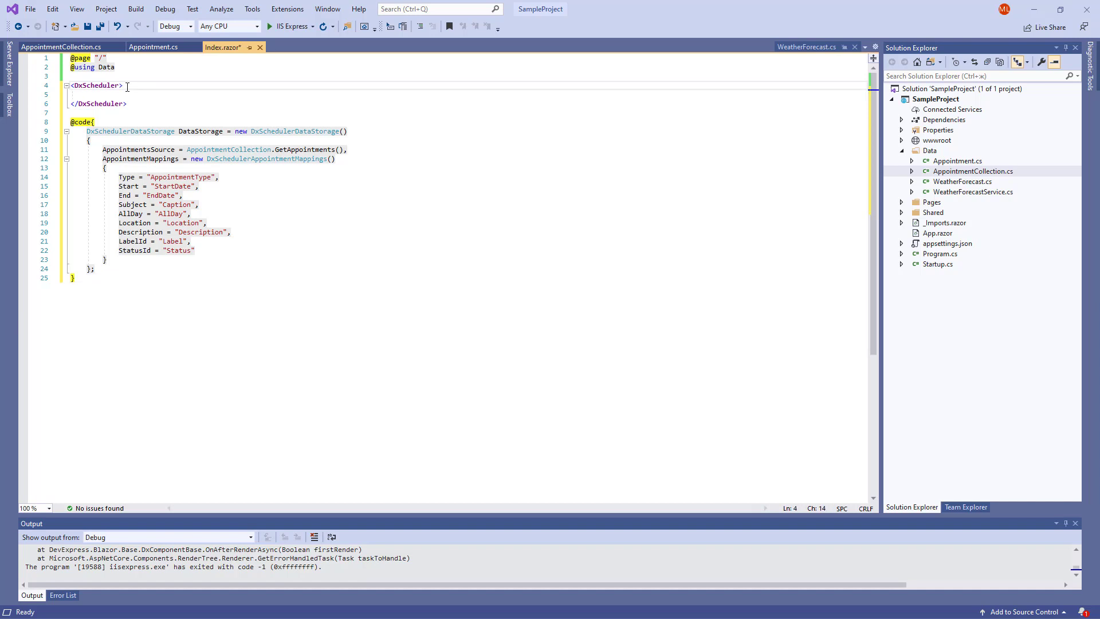
text(DataStorage="@)
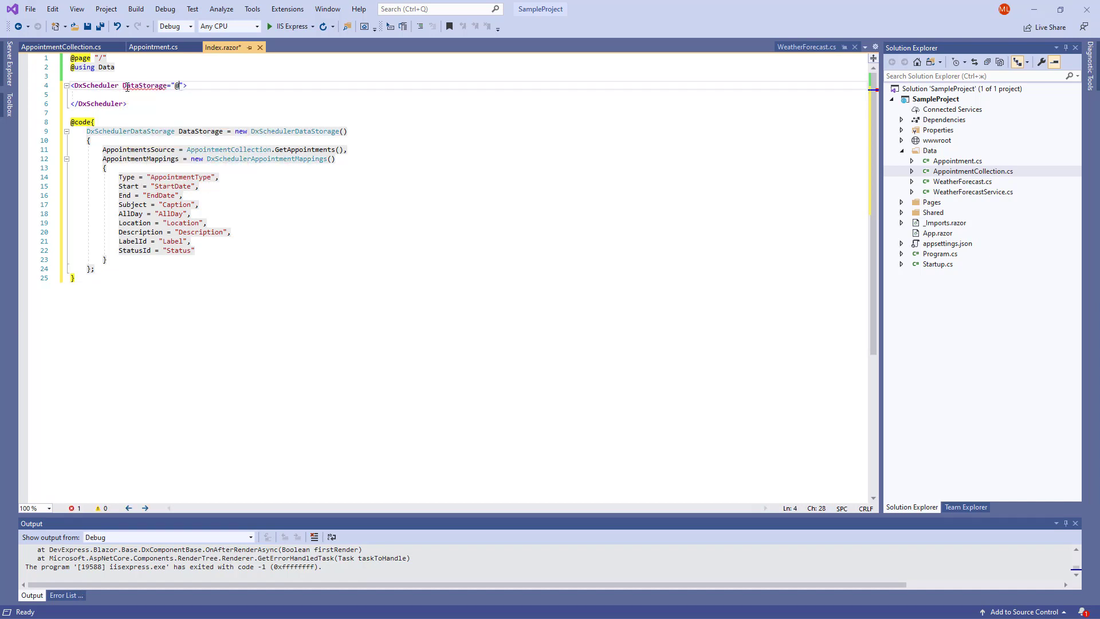
text(DataStor)
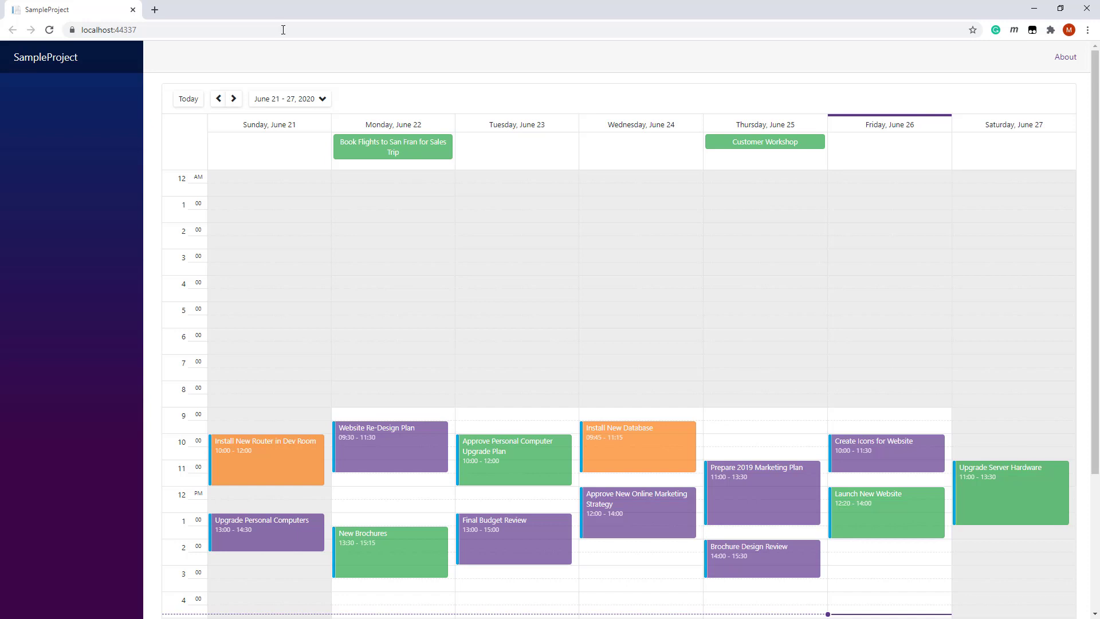
mouse_move(383, 436)
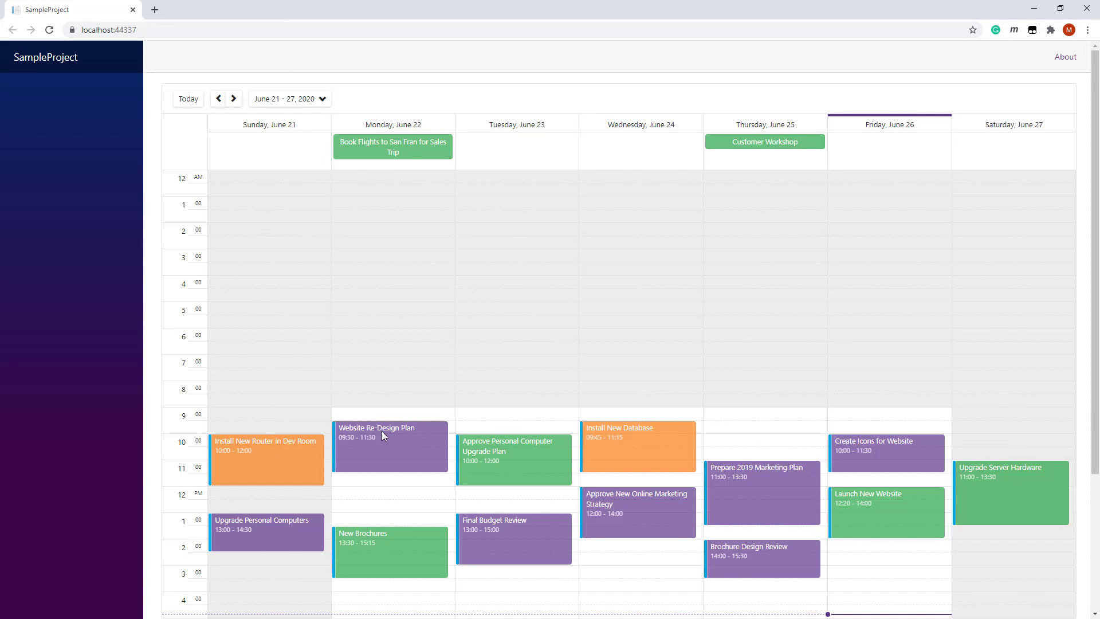
mouse_move(359, 145)
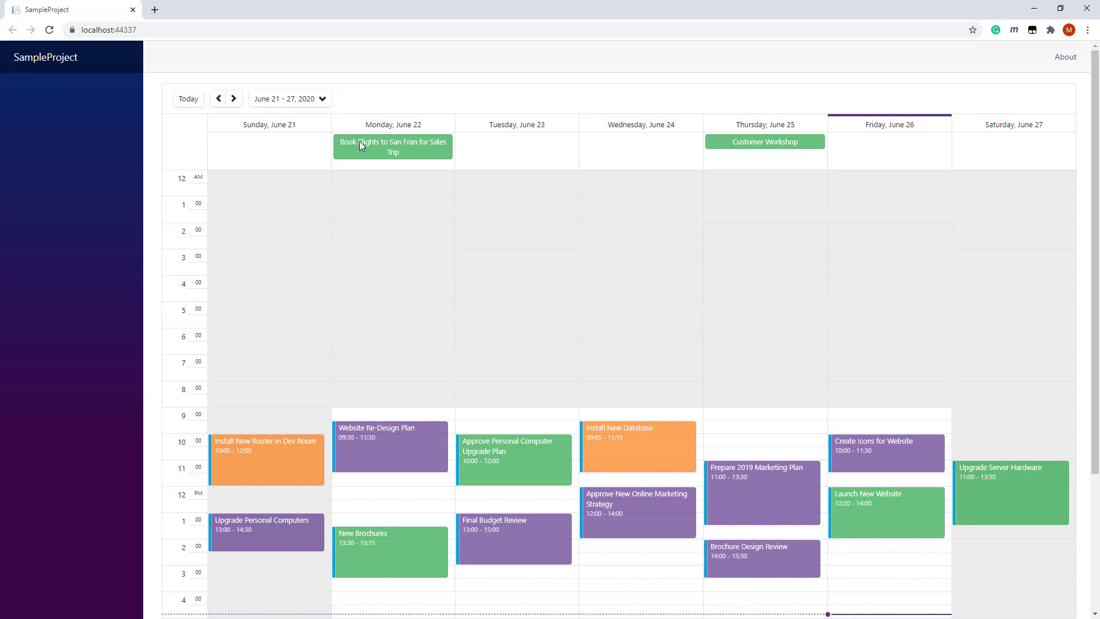
mouse_move(717, 140)
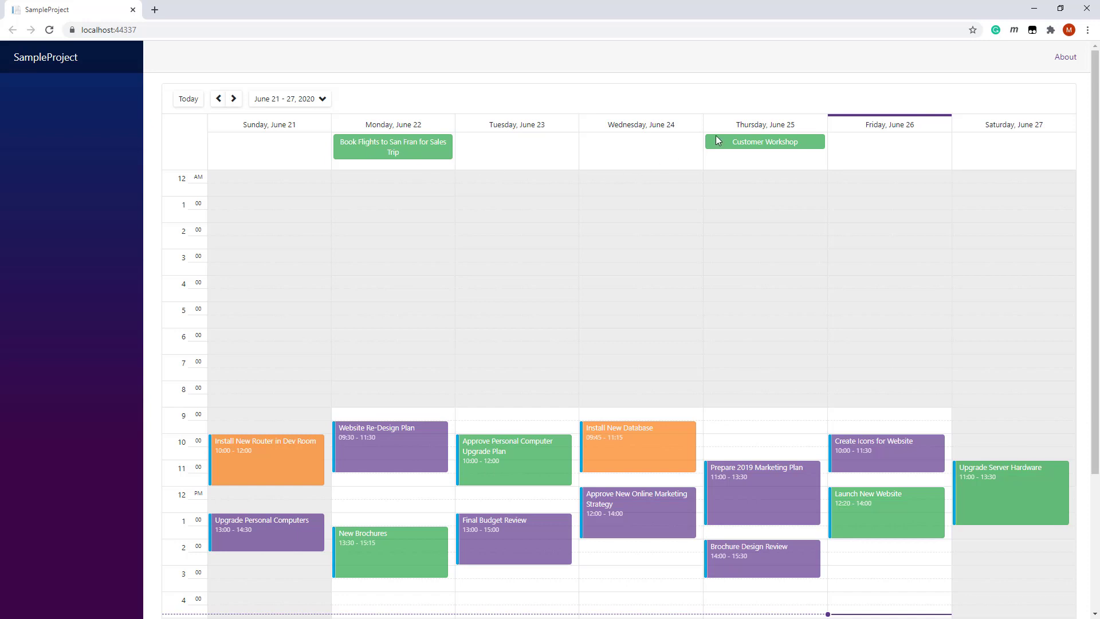
mouse_move(730, 138)
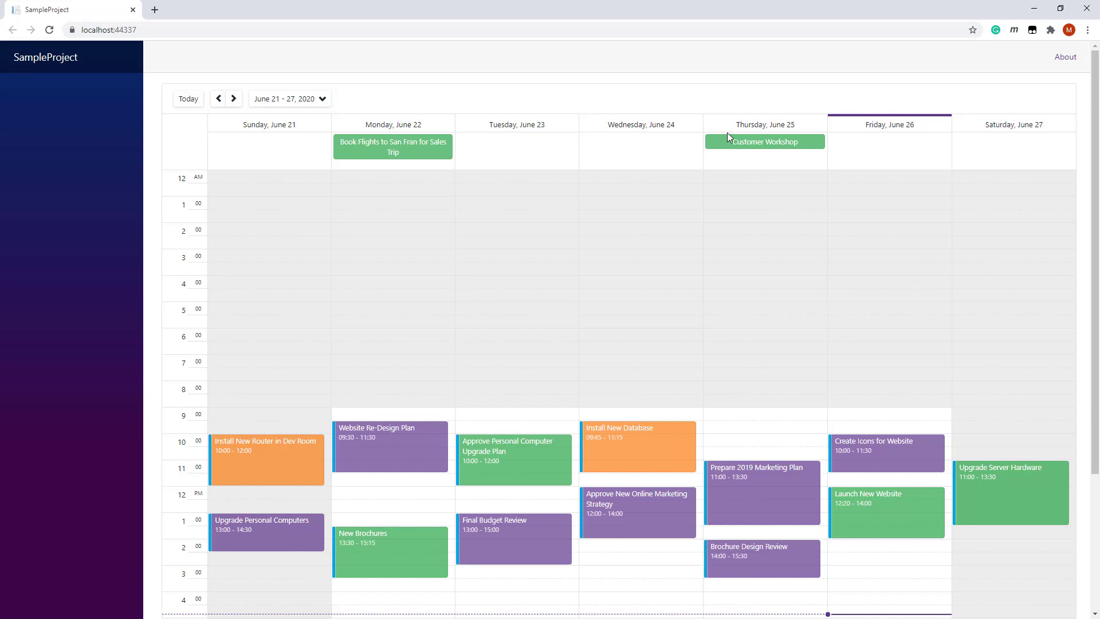
scroll(up, 3)
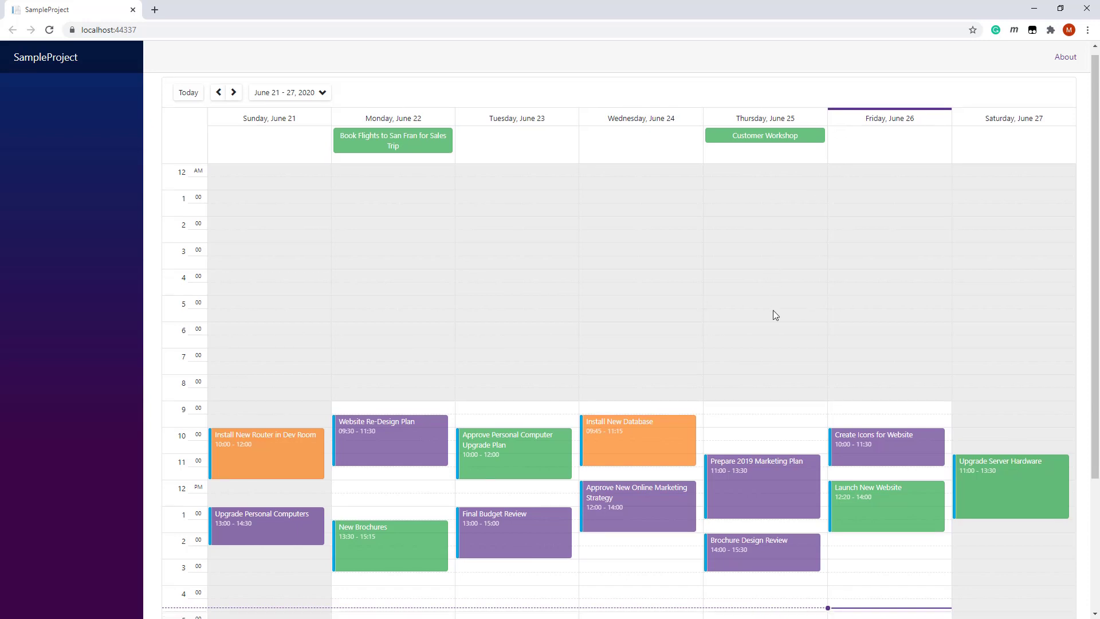
scroll(down, 3)
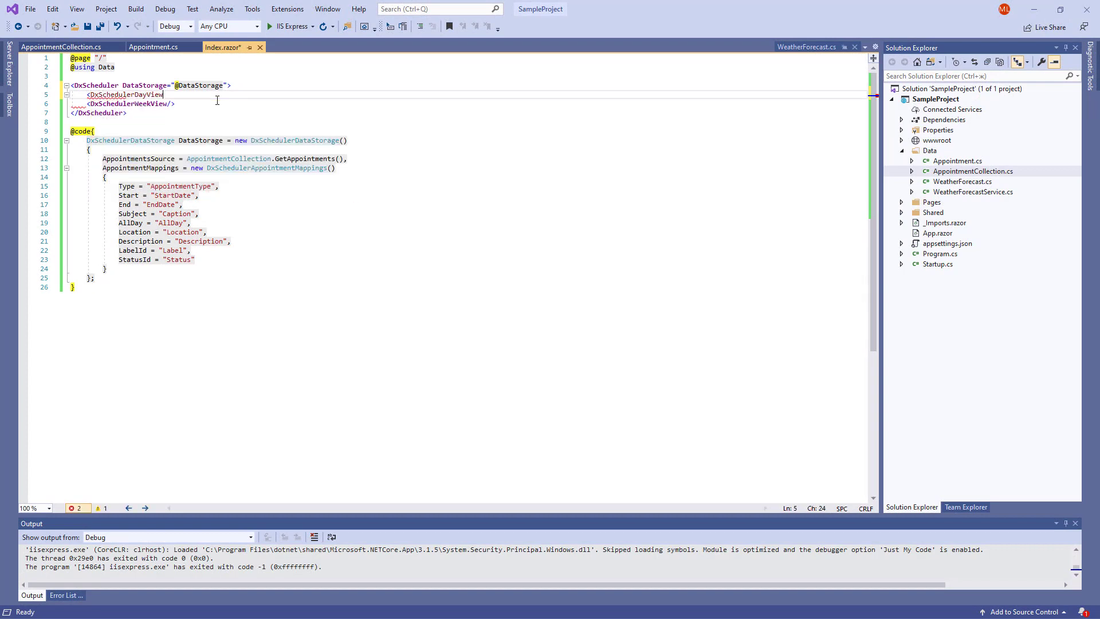
Add DxSchedulerDayView, DxSchedulerWeekView and DxSchedulerWorkWeekView inside the scheduler and run the app.
text(<DxSchedulerWorkWeekView/>)
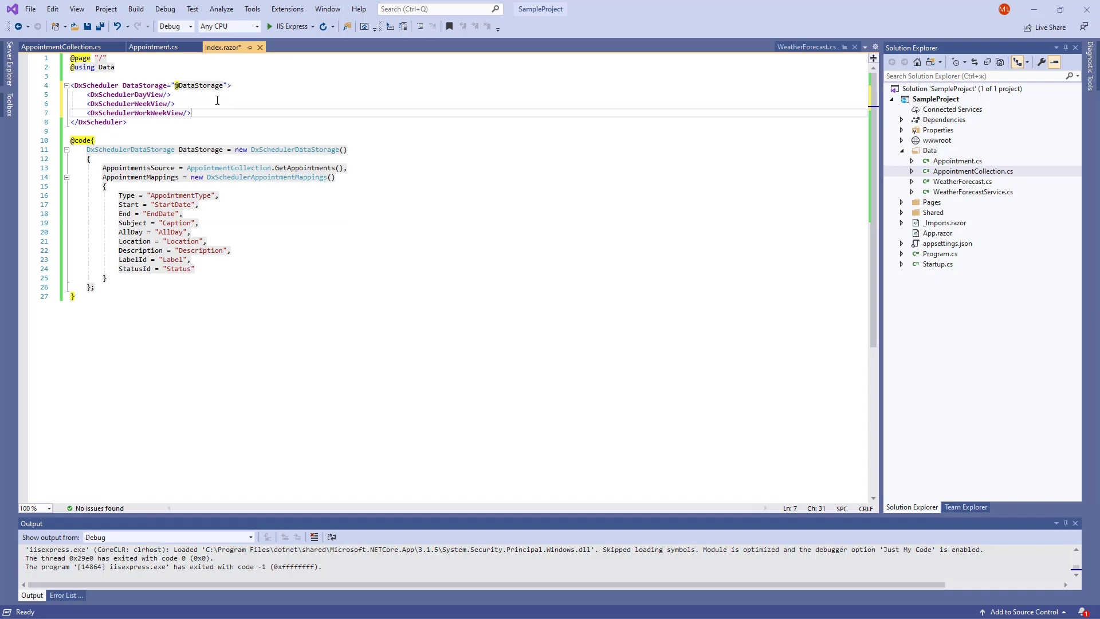
click(269, 27)
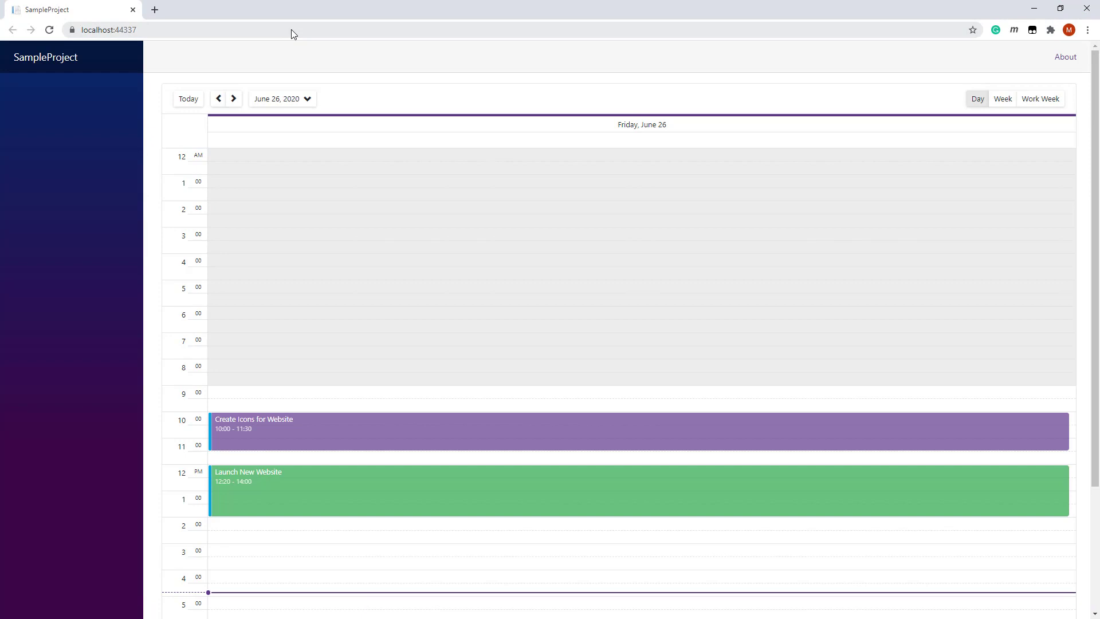
mouse_move(918, 101)
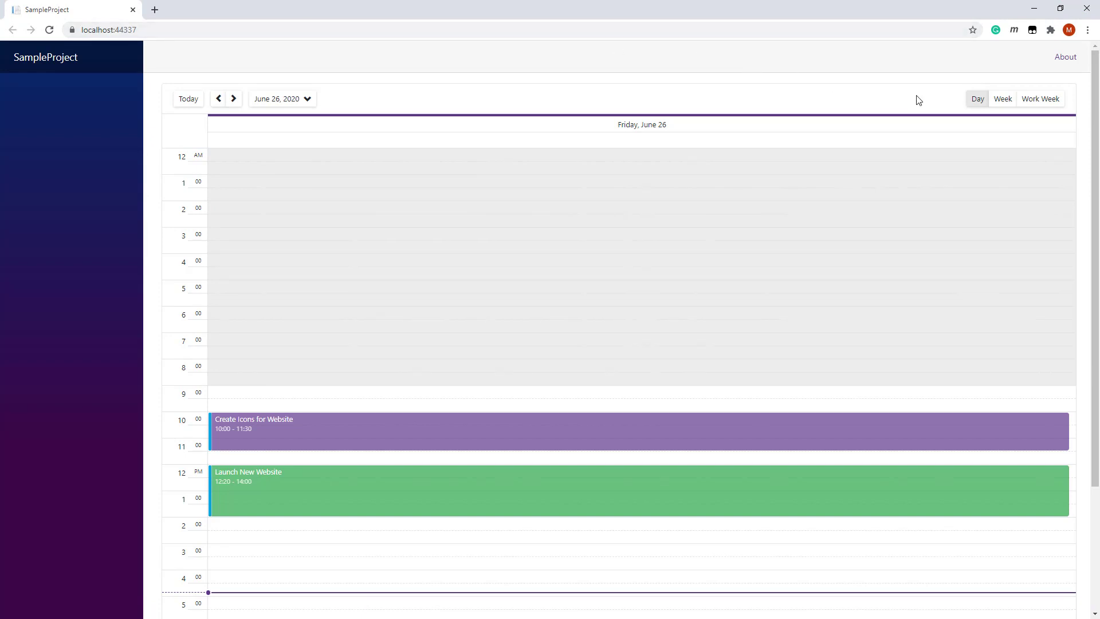
Switch the running scheduler from Friday, June 26 to the week of June 21–27.
click(1001, 98)
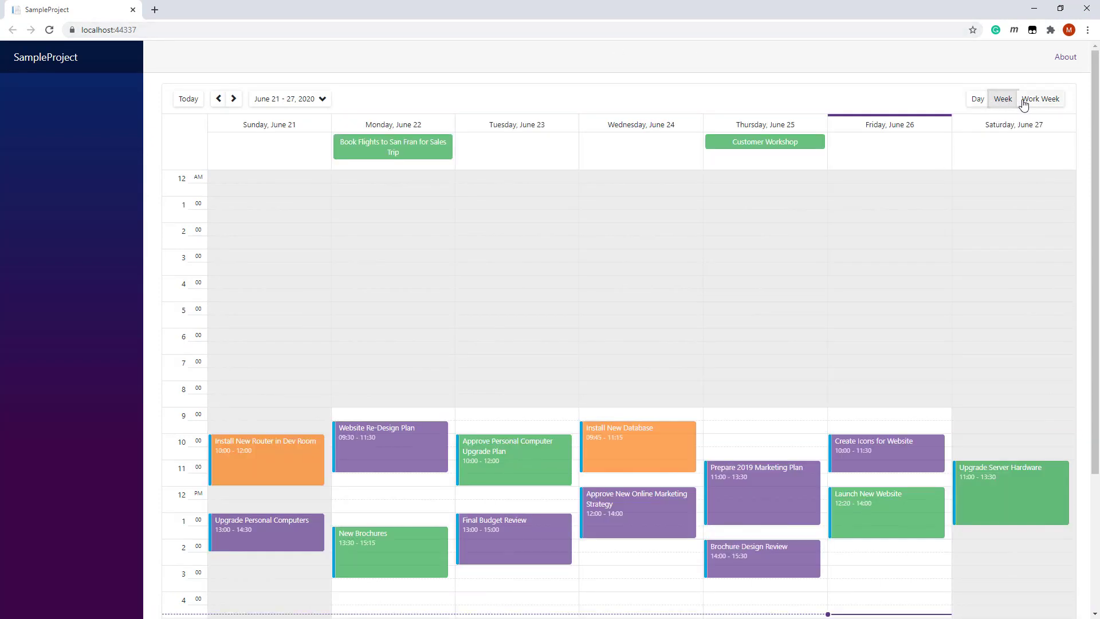
click(1041, 98)
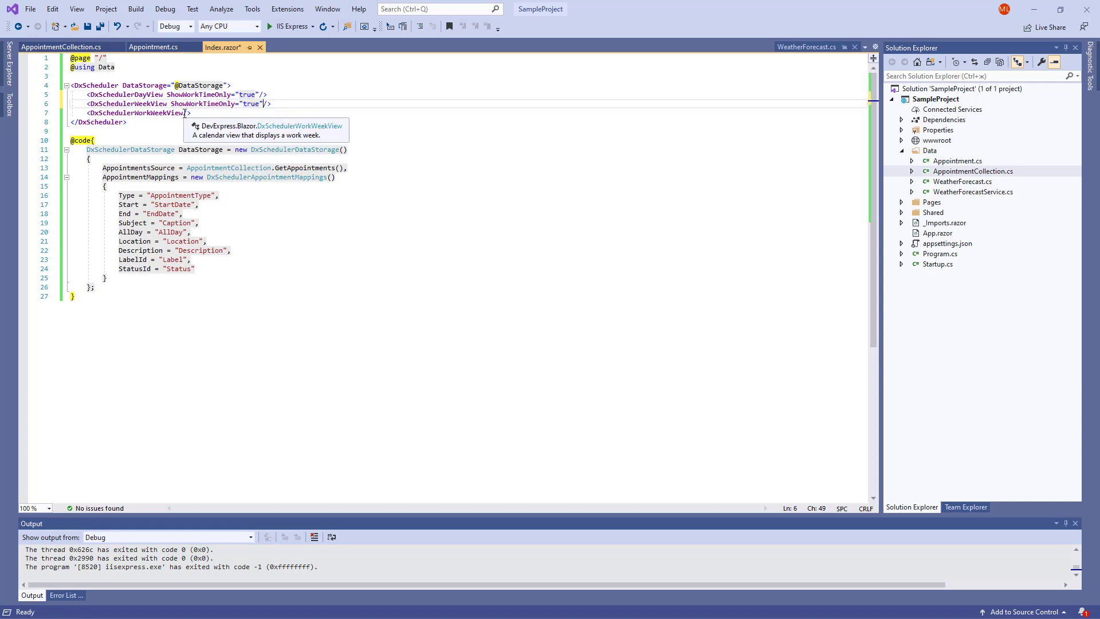
Run the app with ShowWorkTimeOnly="true" on all three views and check the week shows 9 to 5.
click(269, 27)
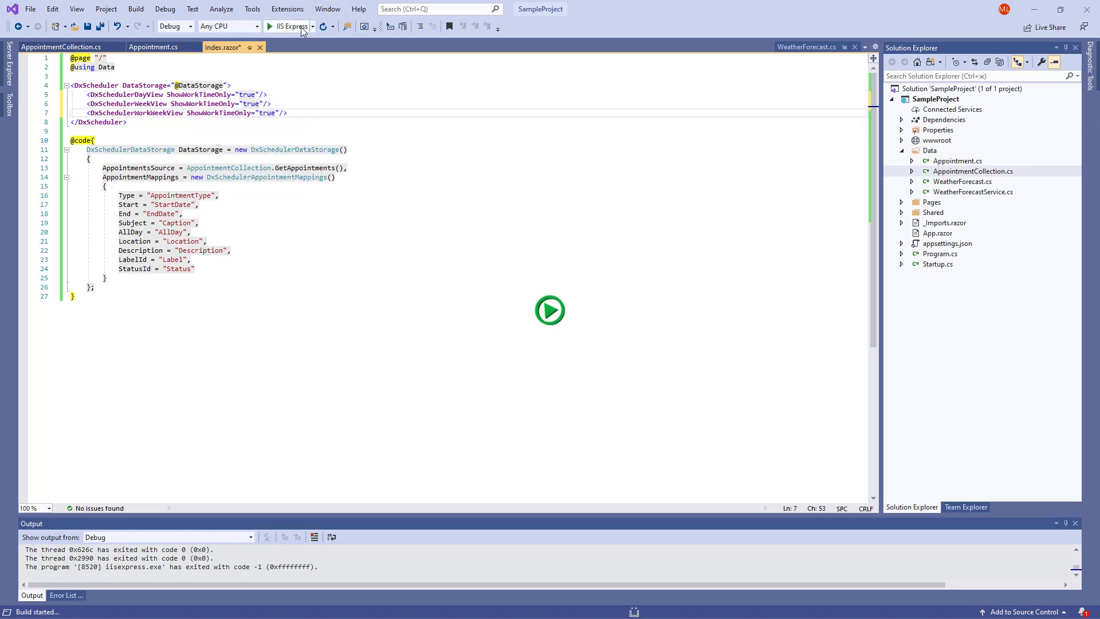
click(270, 27)
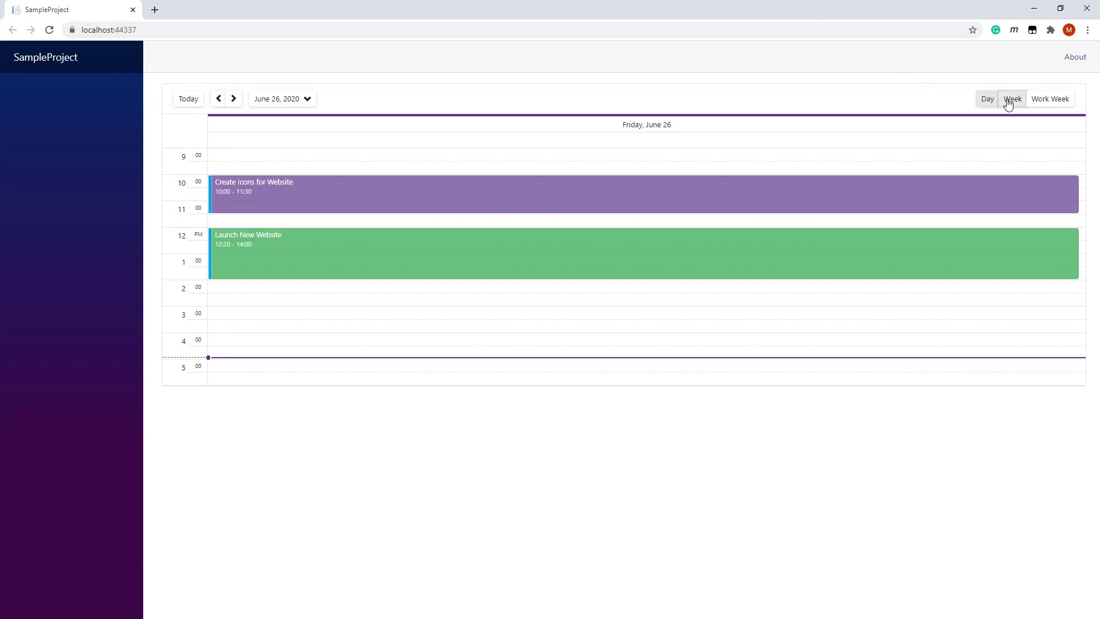
click(1050, 98)
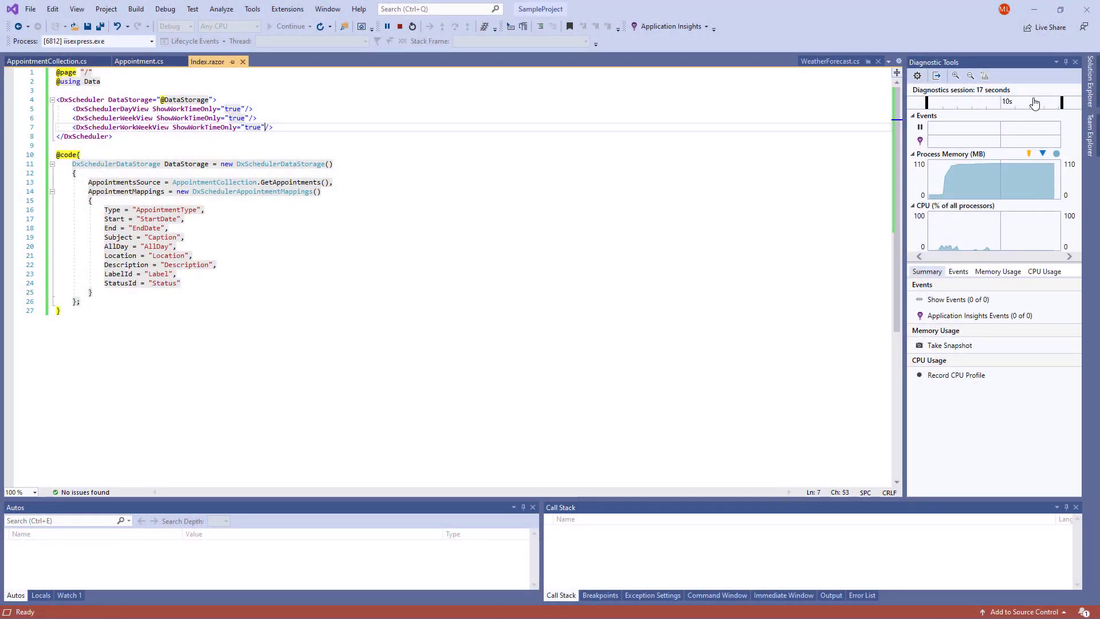
Give DxSchedulerDayView DayCount="3", an hourly TimeScale and a 9–18 WorkTime DxSchedulerTimeSpanRange.
click(248, 109)
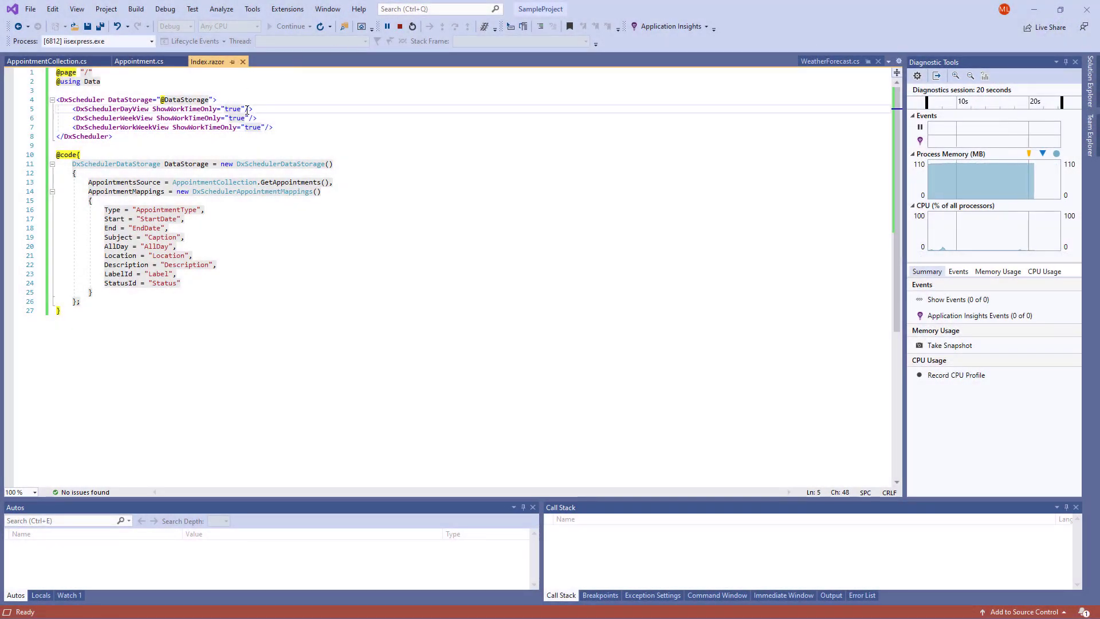
key(Enter)
text(TimeScale="@)
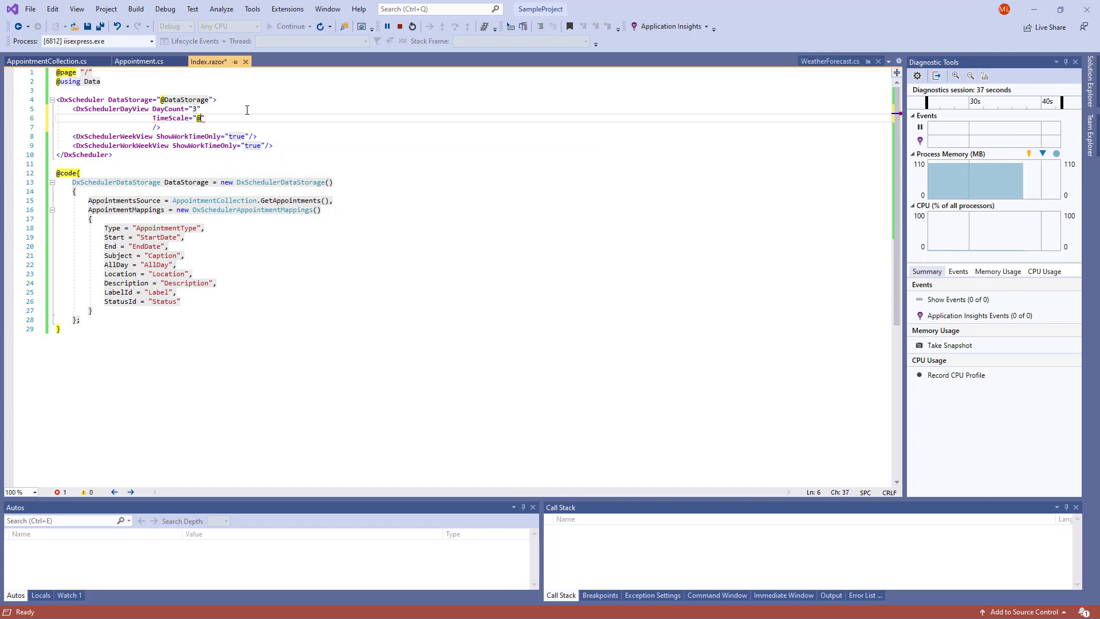
text((new TimeSpan))
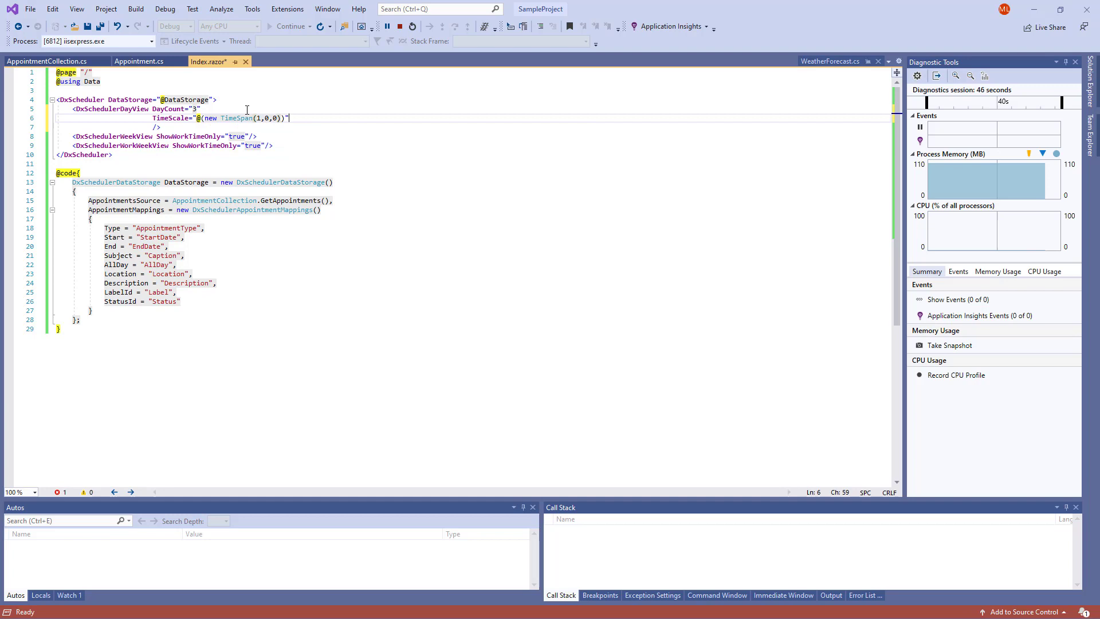
text(WorkTime="e)
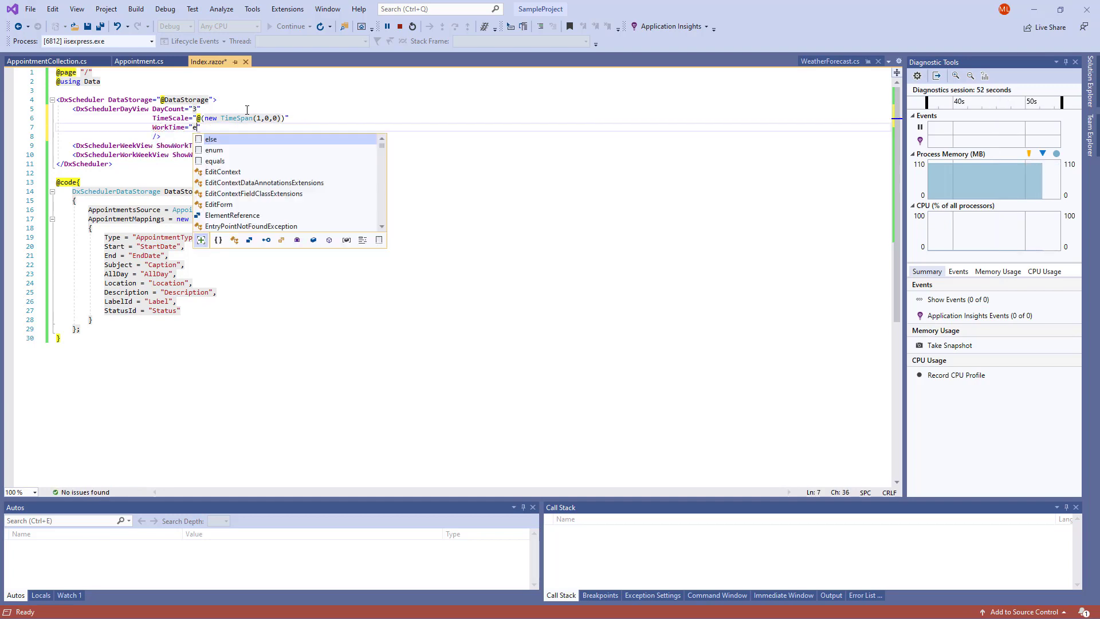
text(new DxSchedulerTimeSpanRange()
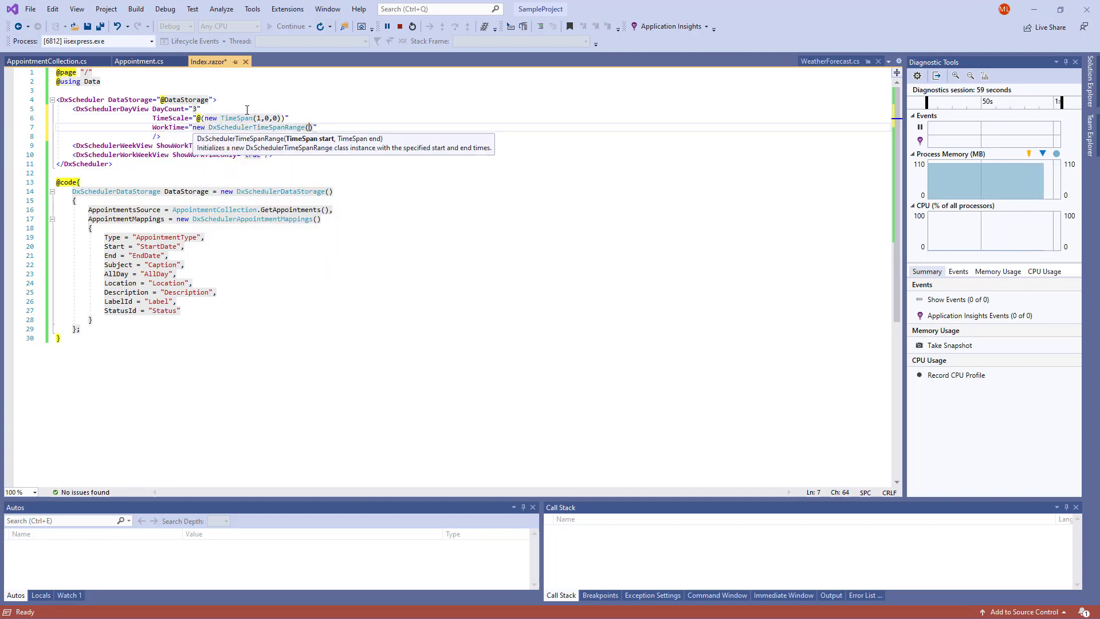
text(Fo)
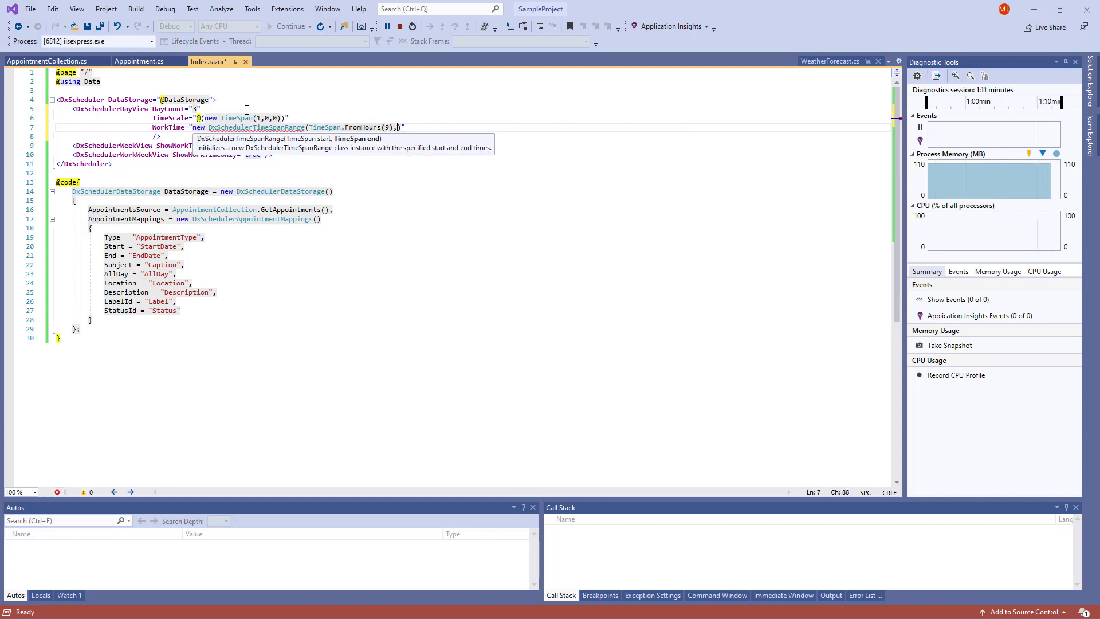
text(TimeSpan))
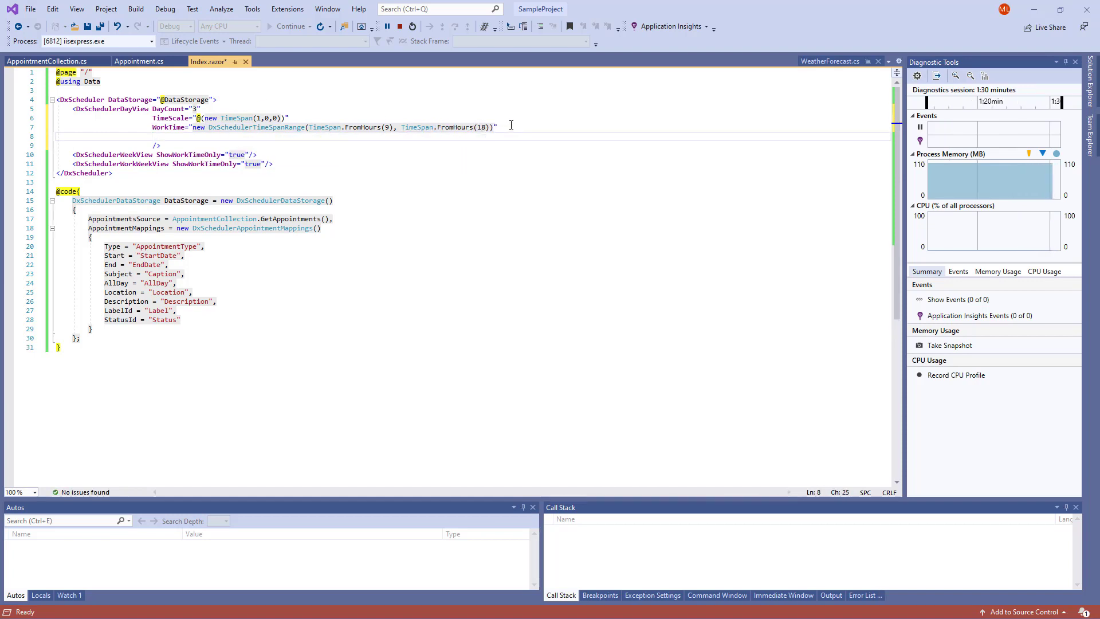
Add an 8–19 VisibleTime range and TimeIndicatorVisibility Never, then save the page.
text(VisibleTime="new DxSchedulerTimeSpanRange(TimeSpan.FromHours(8), TimeSpan.FromHours(19))")
text(TimeIndicatorVisibility=")
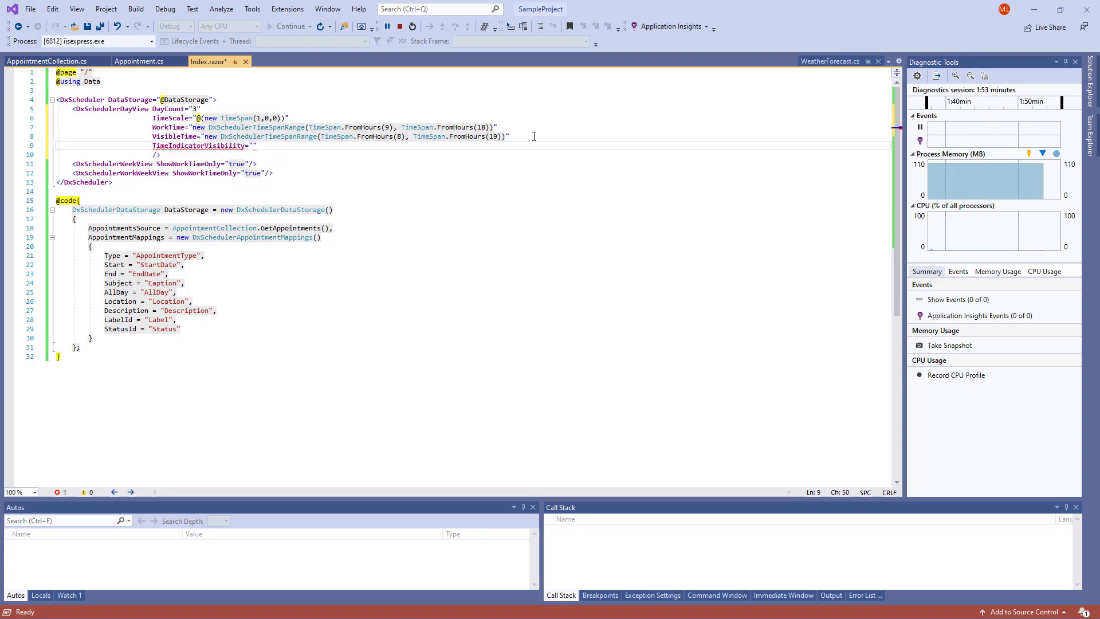
text(SchedulerTimeIndicatorVisibility.Never)
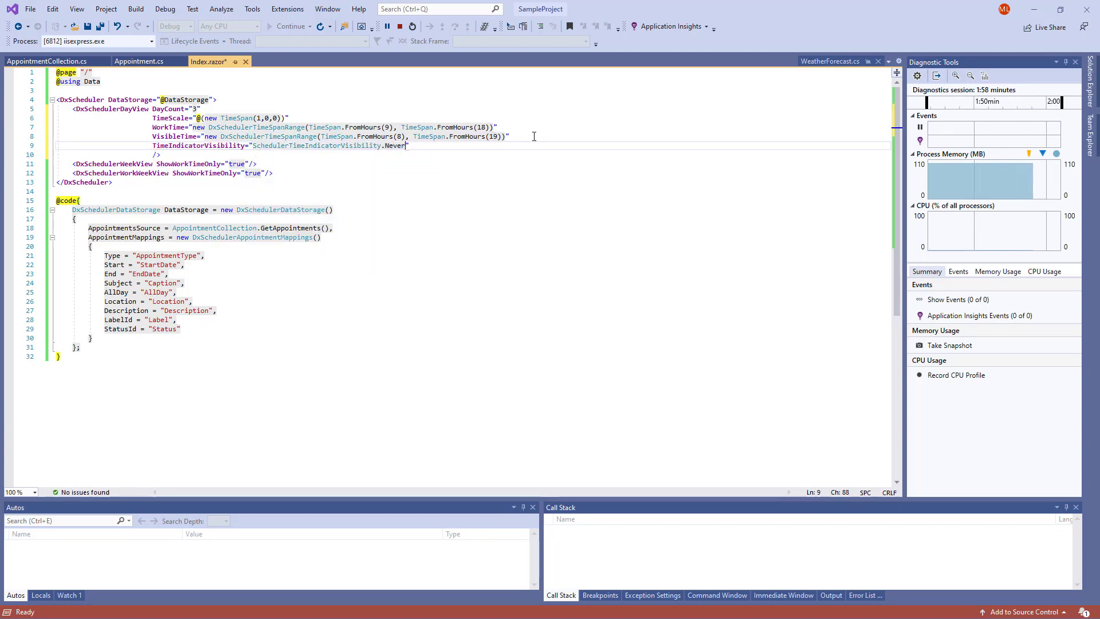
key(ctrl+s)
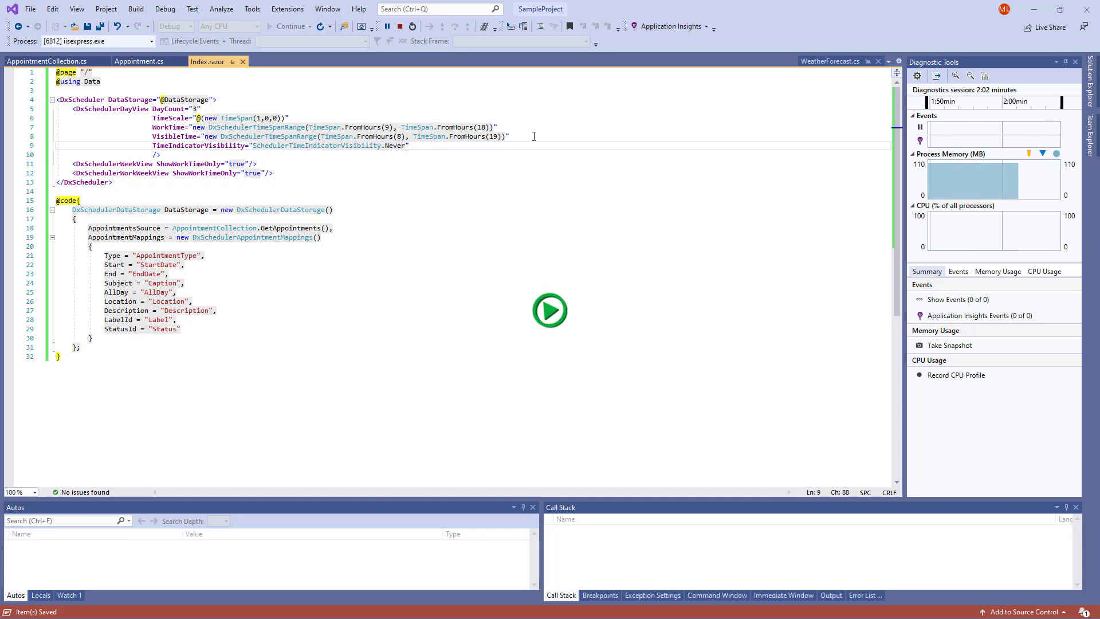
Relaunch the app and step the three-day view back from June 26–28 to June 23–25.
click(550, 311)
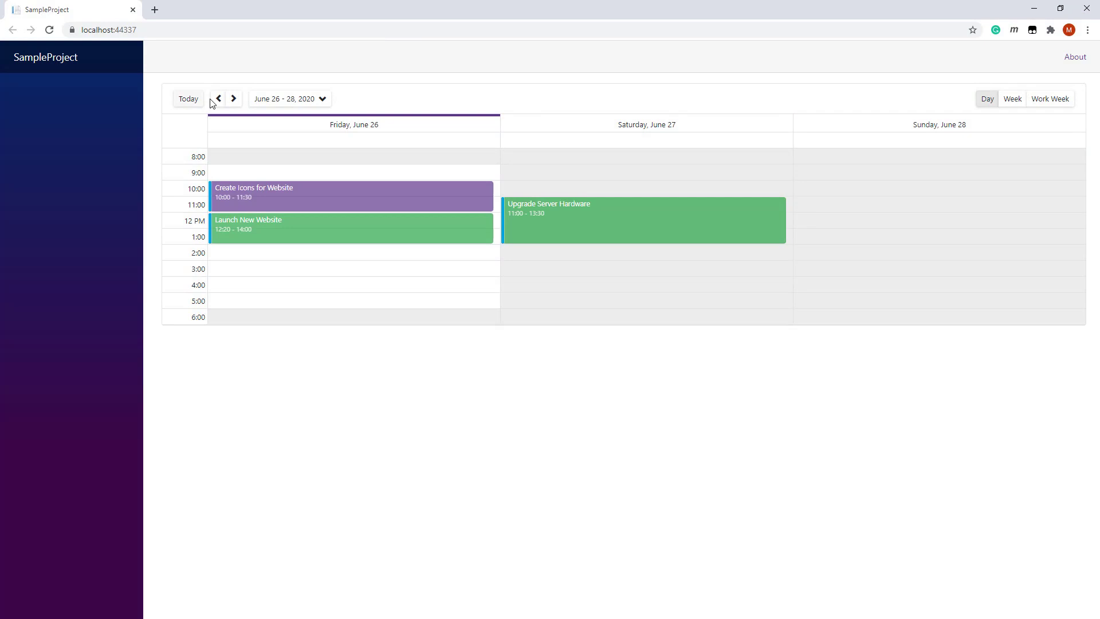
click(217, 99)
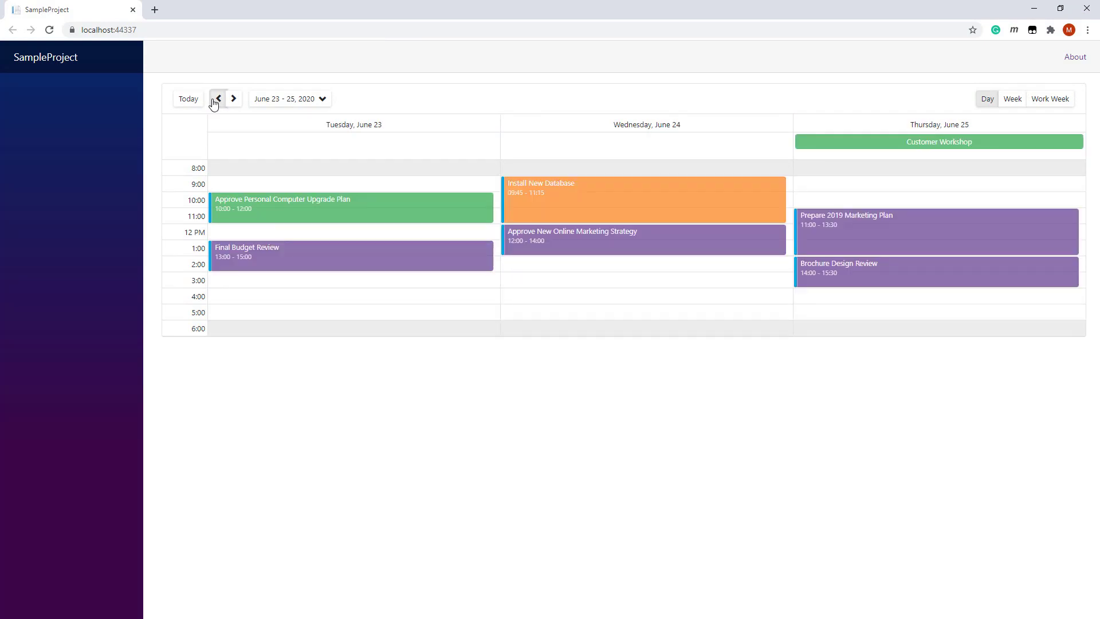
mouse_move(295, 333)
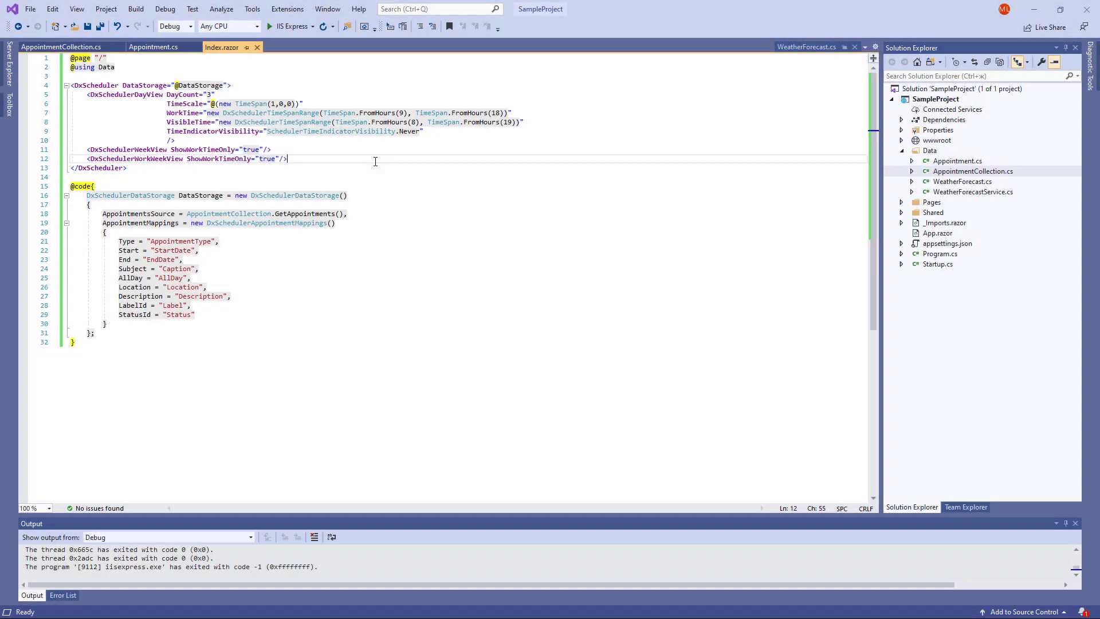
Add a string Recurrence property to Appointment.cs mapped as RecurrenceInfo, then run the app.
click(151, 46)
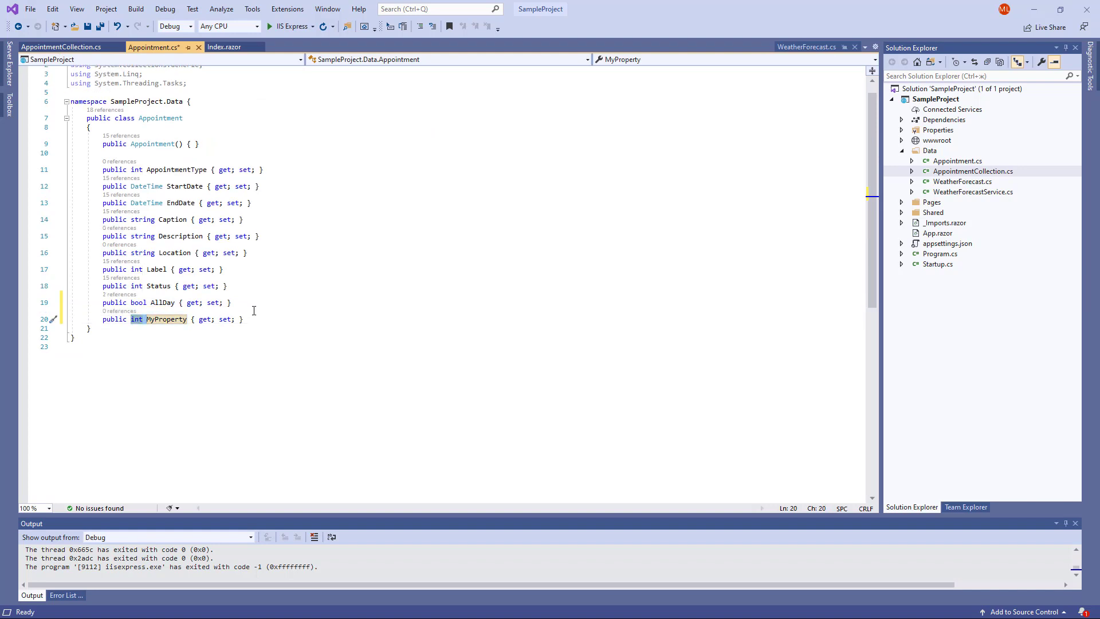
text(string Recur)
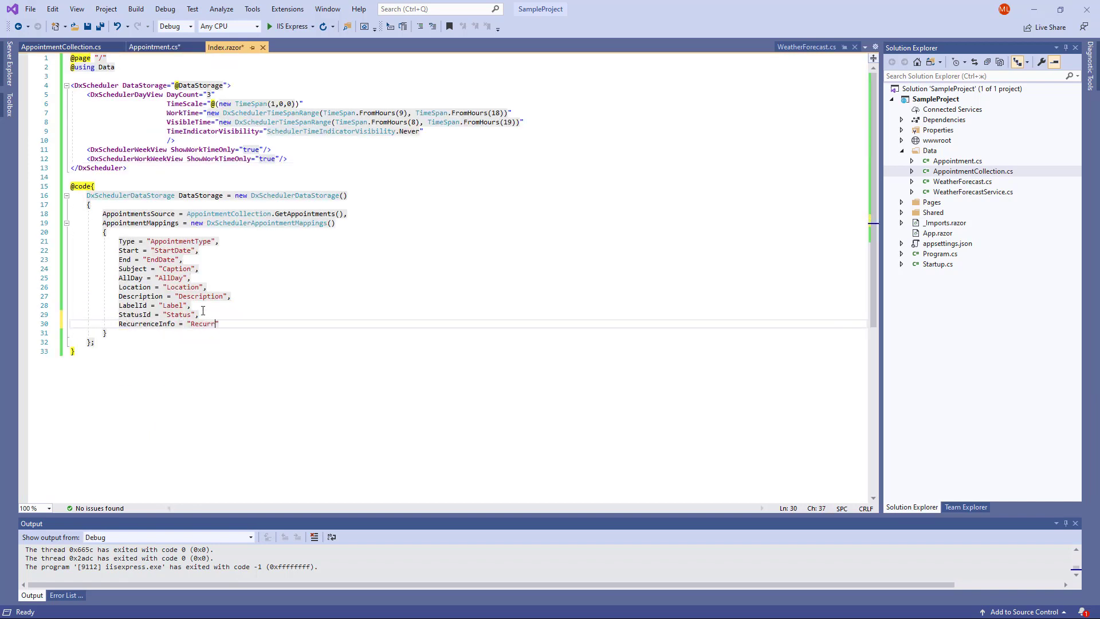
text(ence)
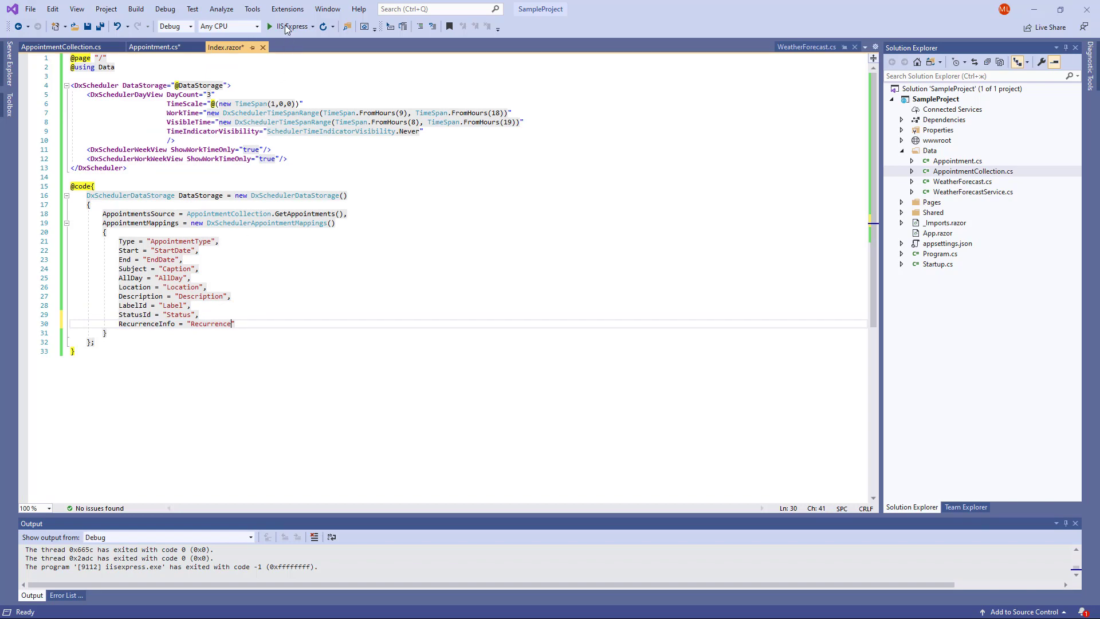
click(268, 26)
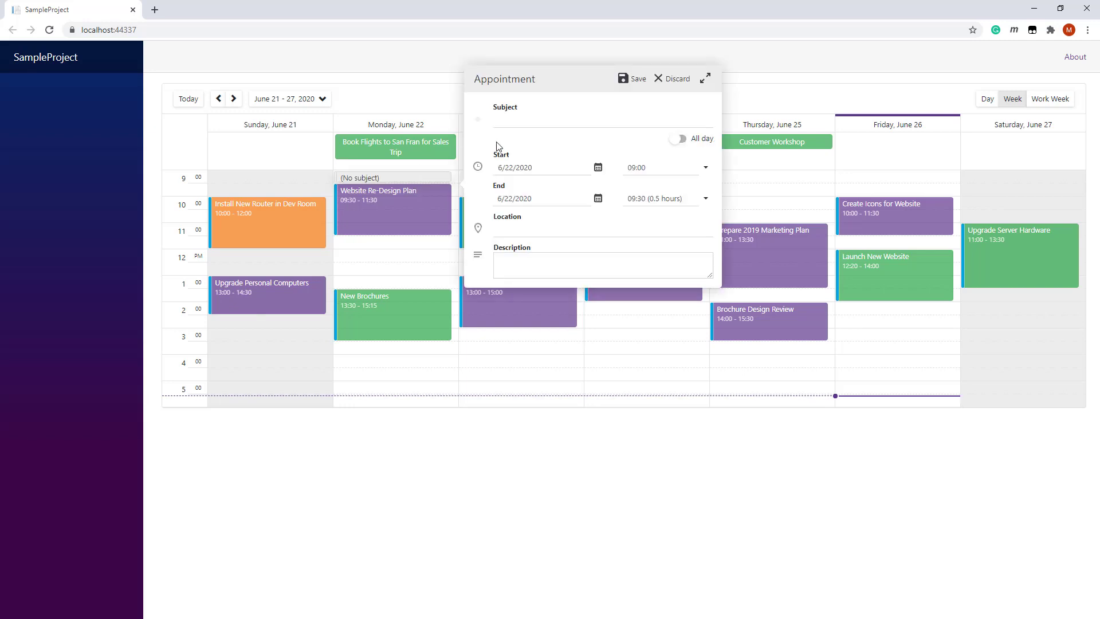
Name the new June 22 9:00 appointment 'Daily Meeting' and expand its full editor.
text(Daily)
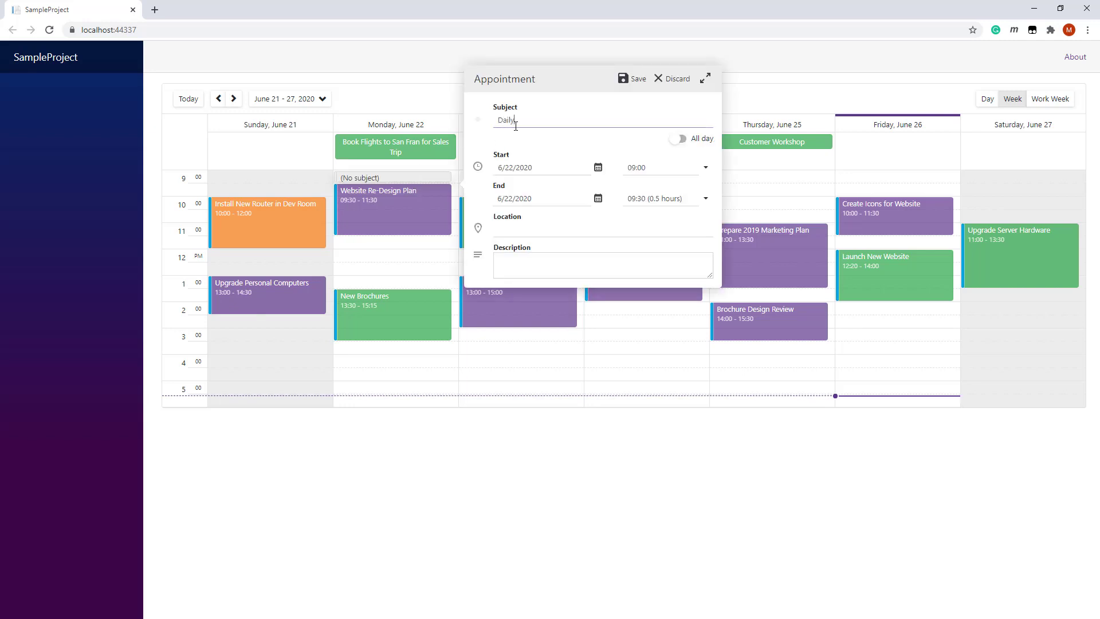
text(Meeting)
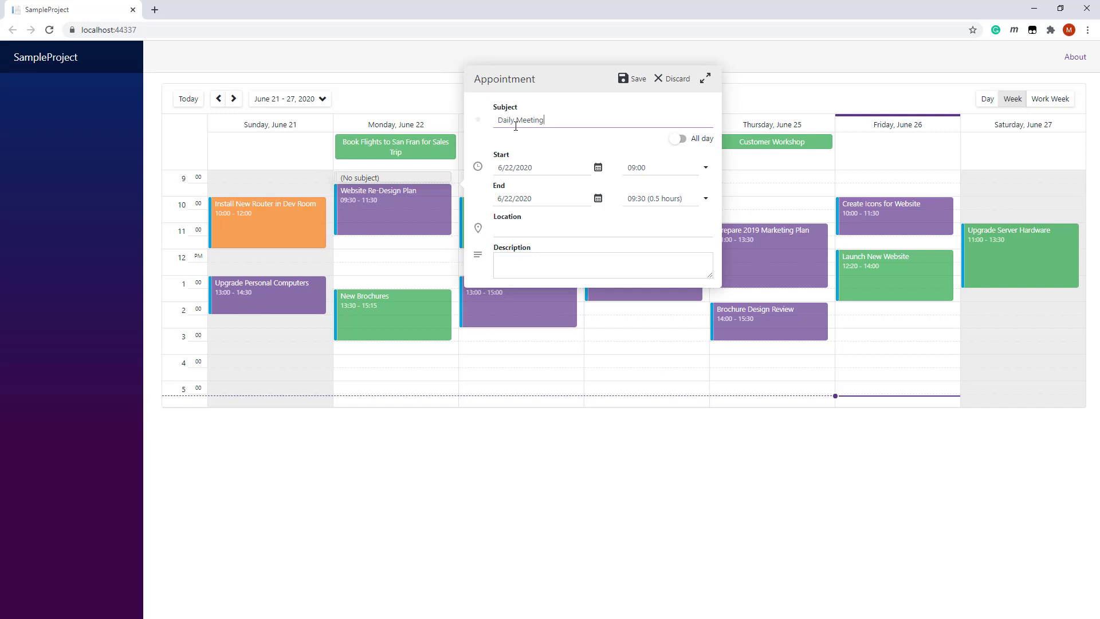
click(706, 78)
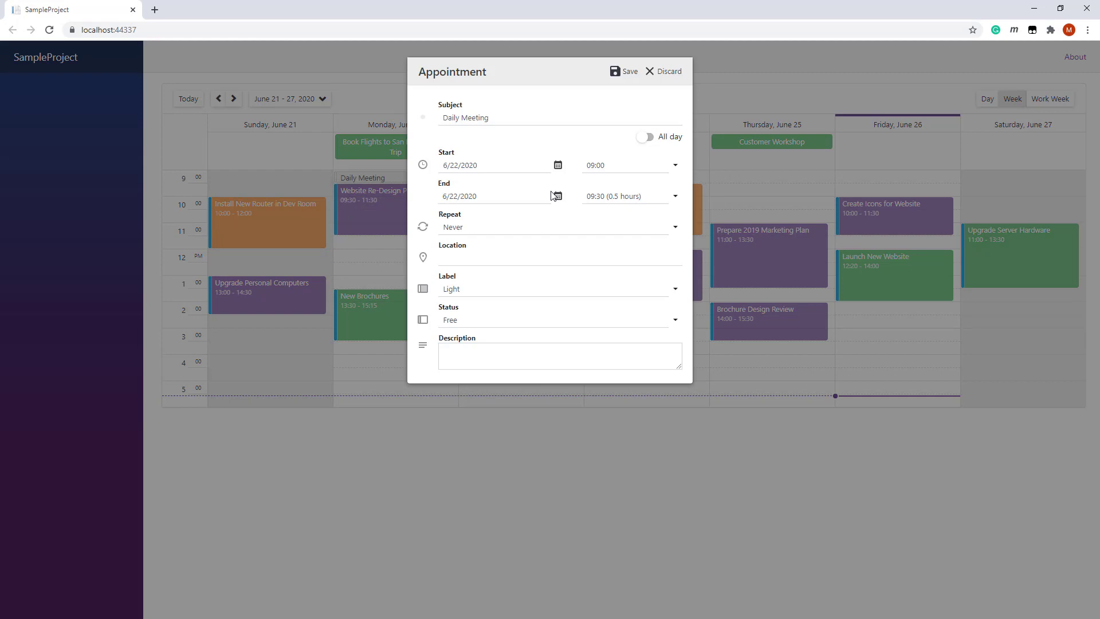
Set Repeat to Daily ending after 5 occurrences and save the Daily Meeting.
click(554, 226)
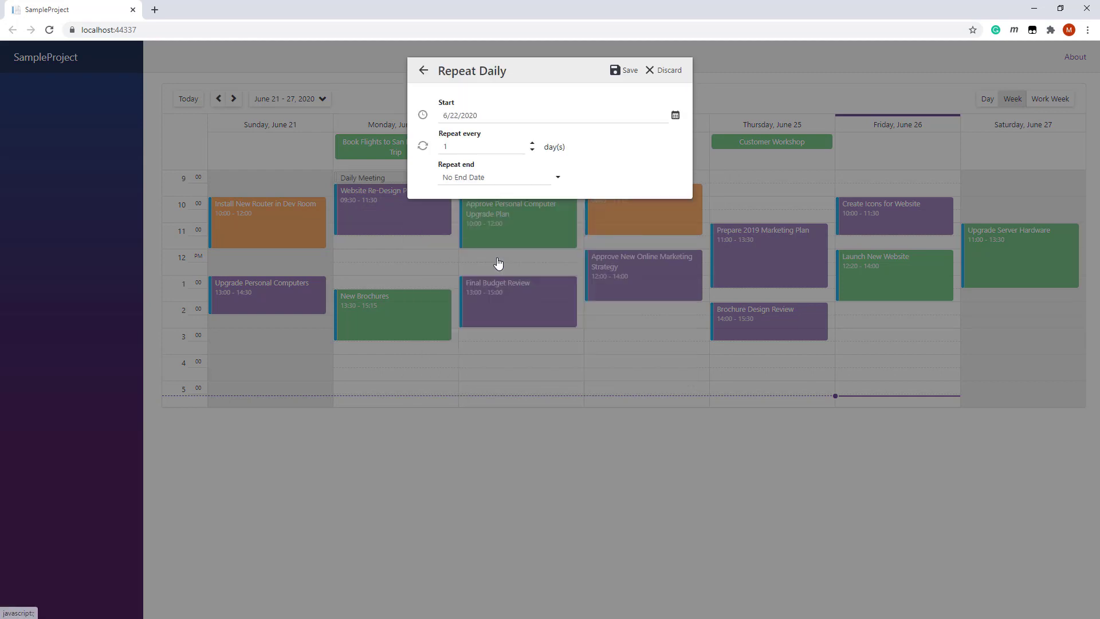
click(499, 177)
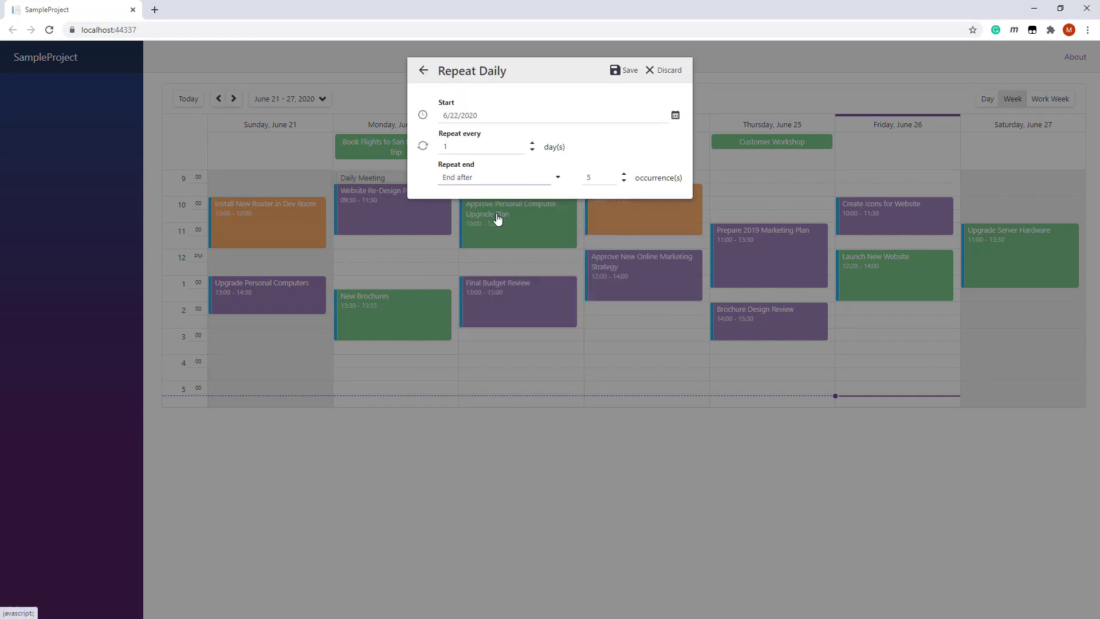
mouse_move(598, 178)
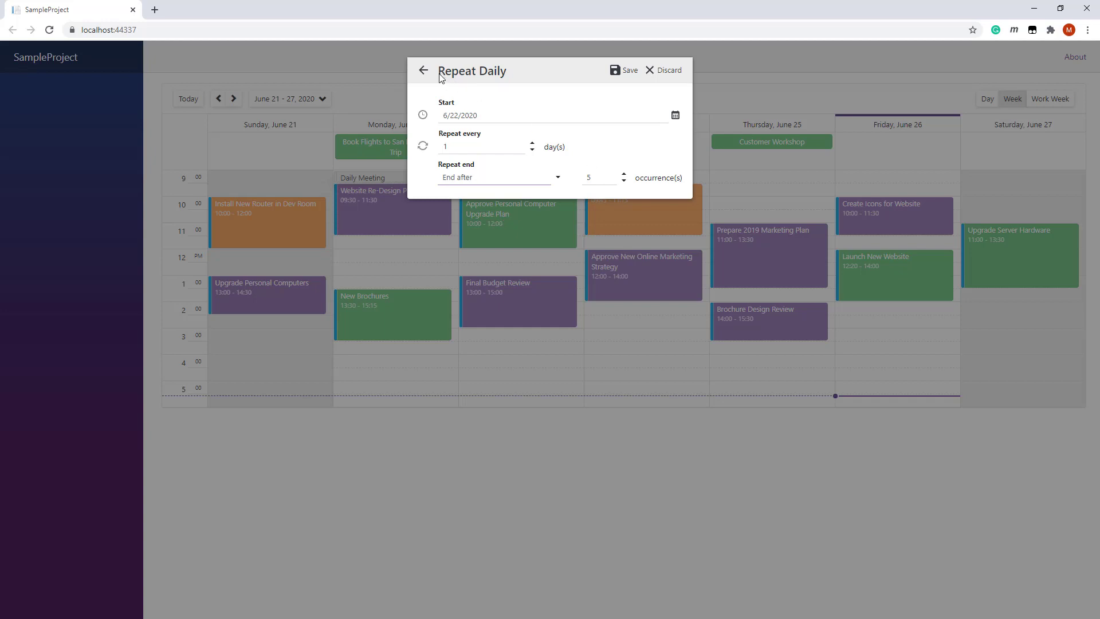
click(423, 69)
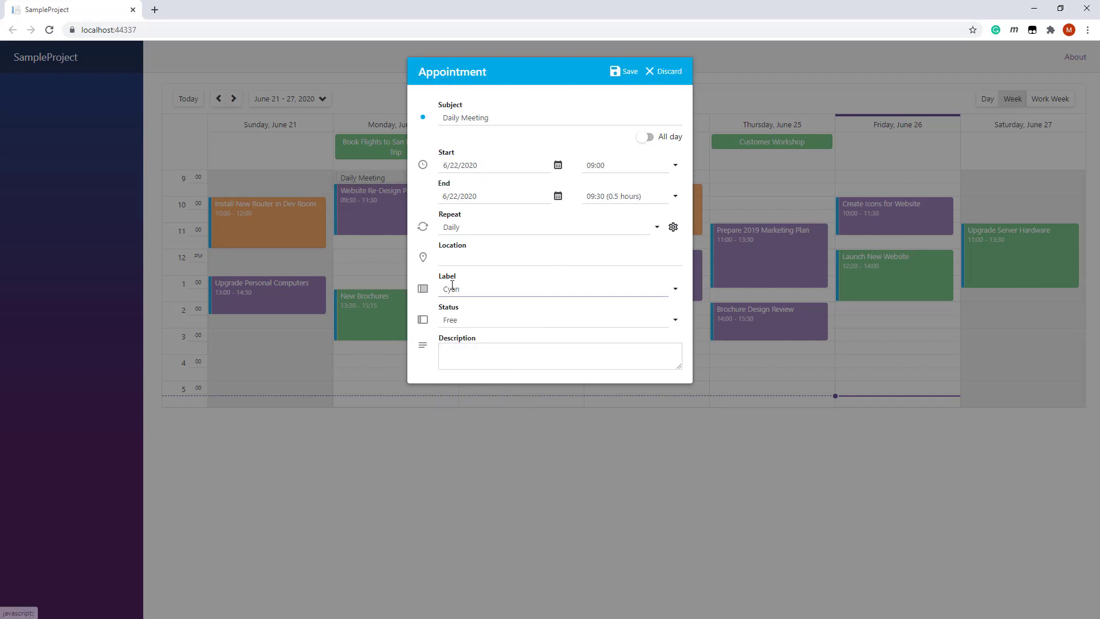
click(674, 320)
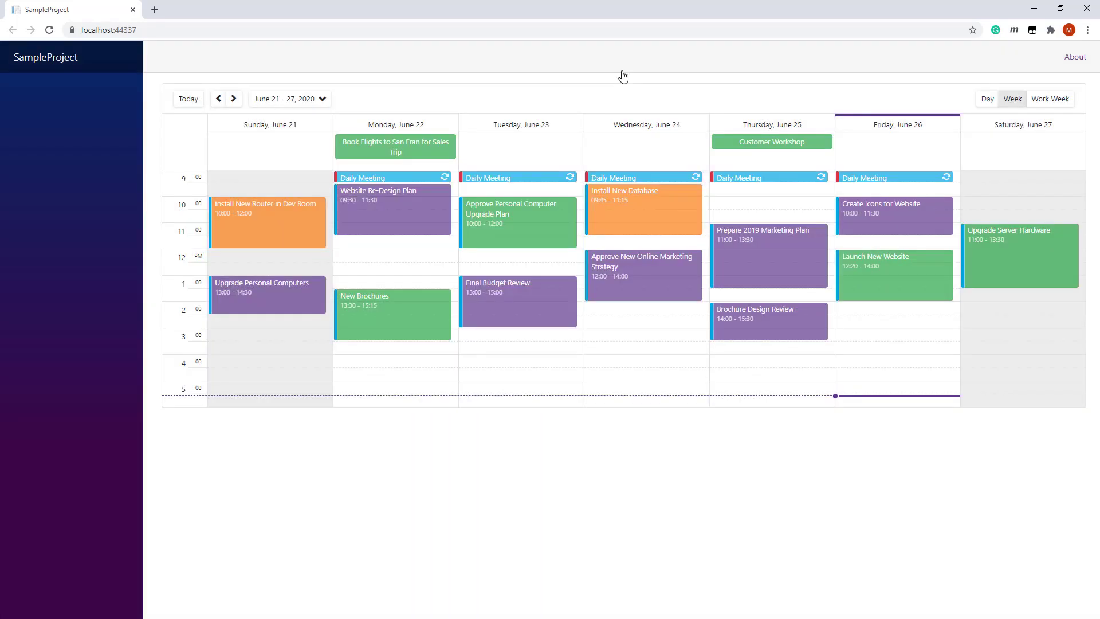
mouse_move(503, 180)
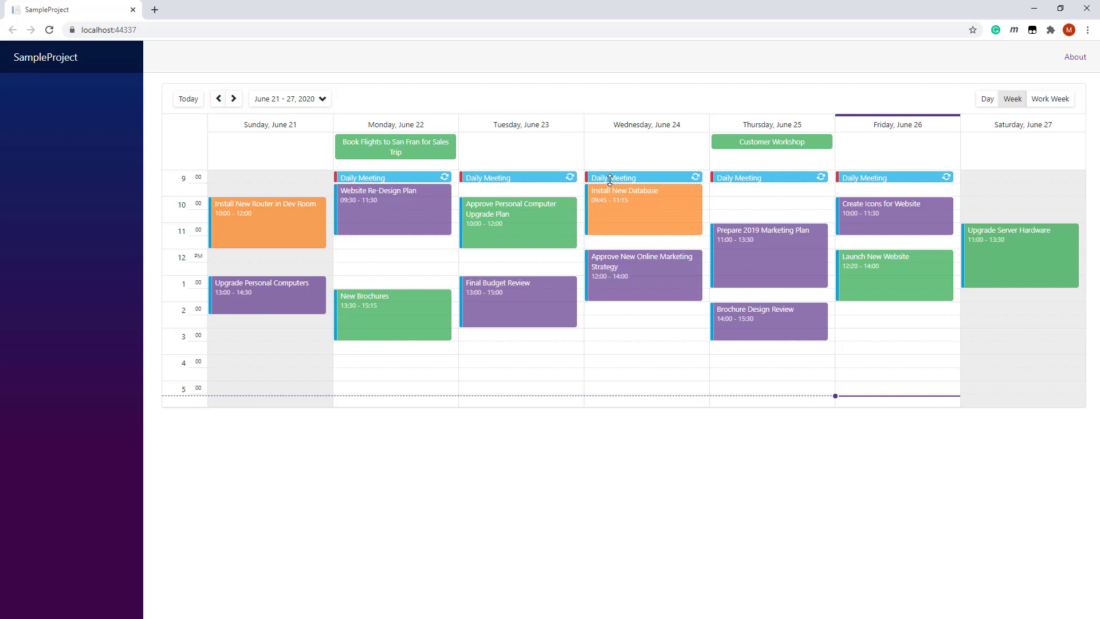
mouse_move(608, 183)
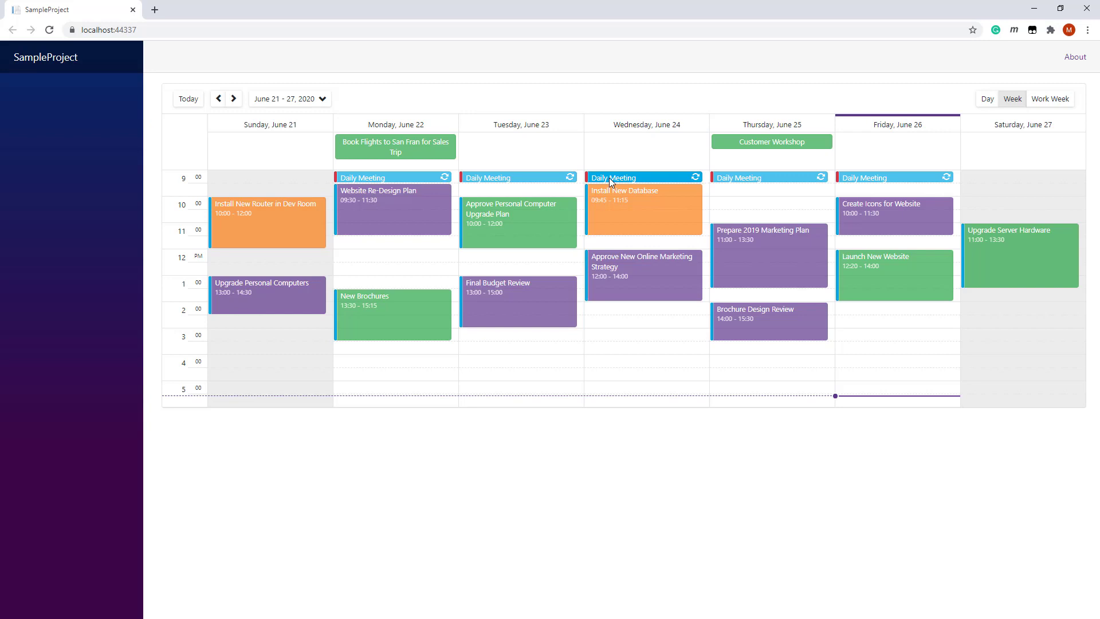
Delete the Wednesday Daily Meeting occurrence via its tooltip, choosing a delete option.
click(618, 176)
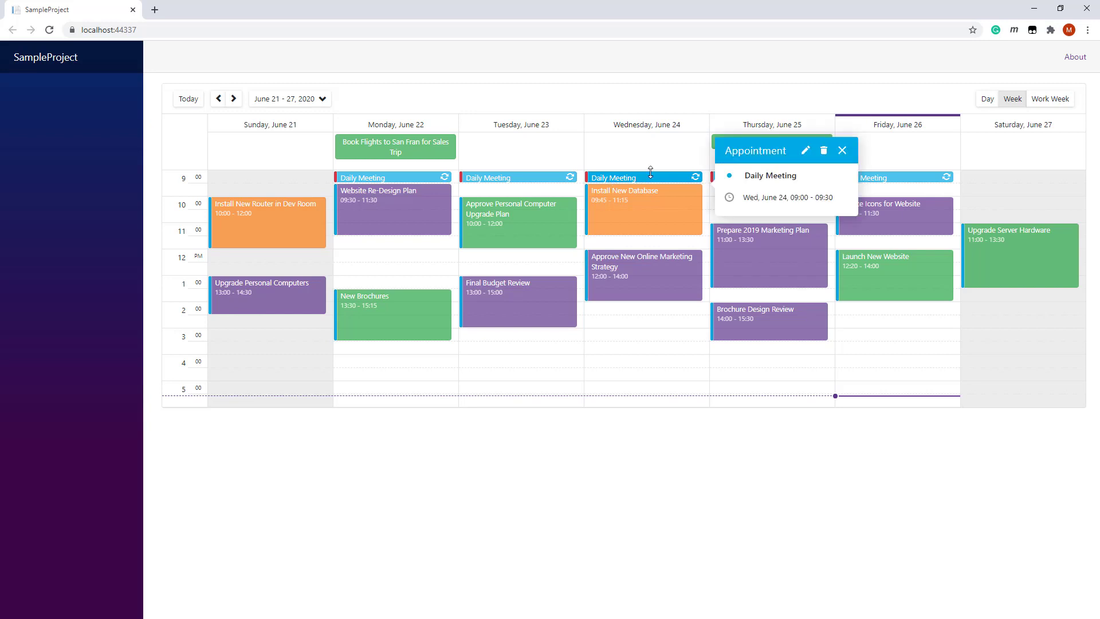
click(824, 150)
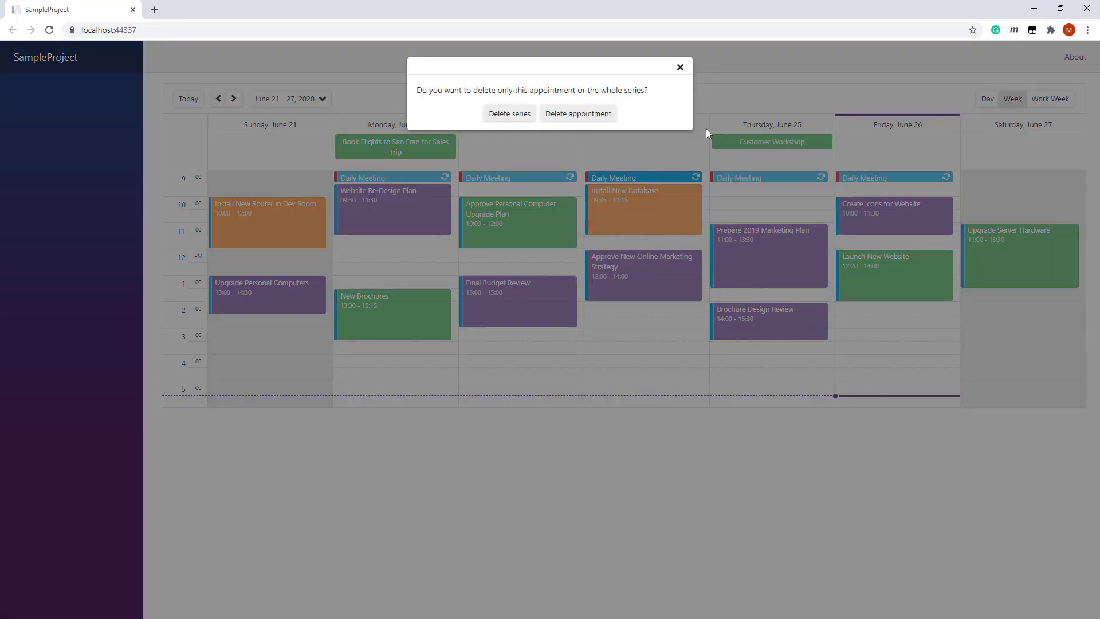
click(509, 113)
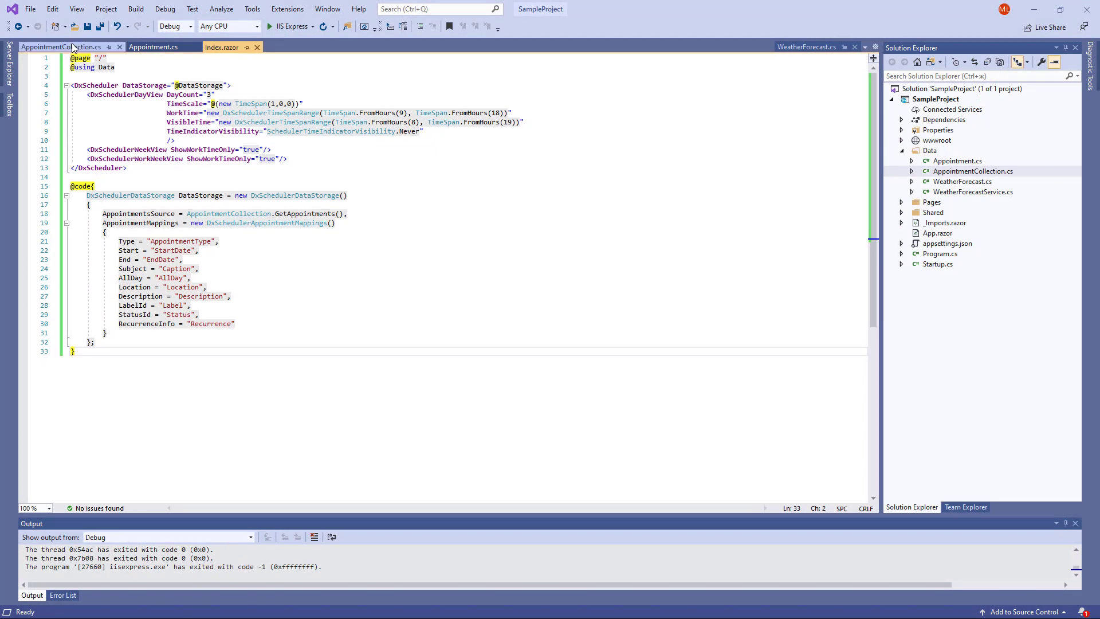
Insert a recurring Daily Meeting appointment into GetAppointments in AppointmentCollection.cs and run with IIS Express.
click(62, 46)
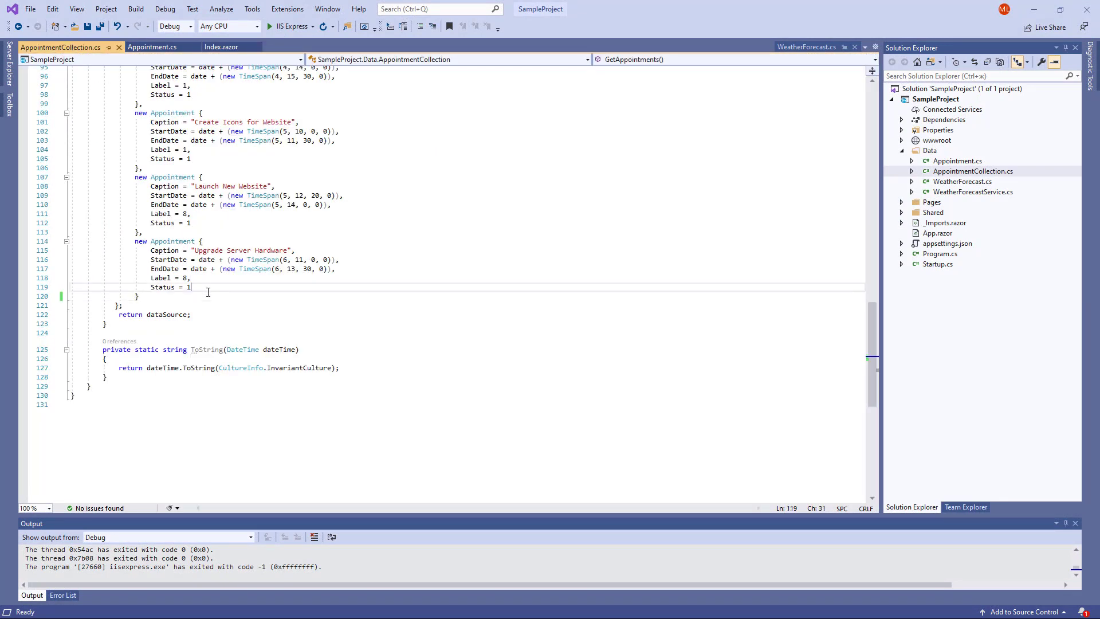
key(enter)
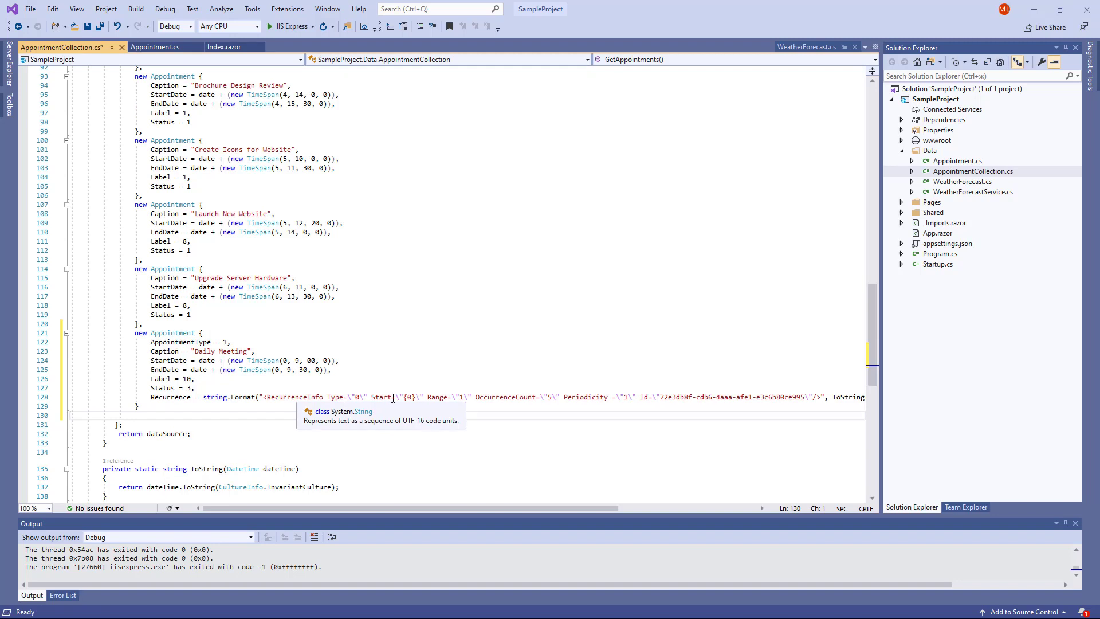
mouse_move(353, 80)
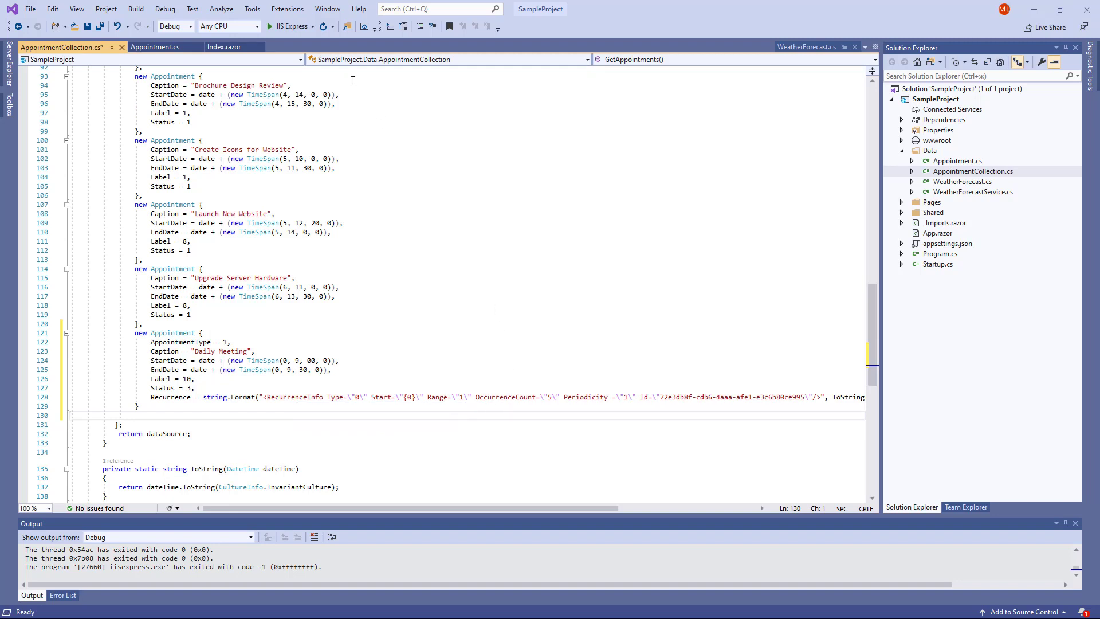
click(269, 26)
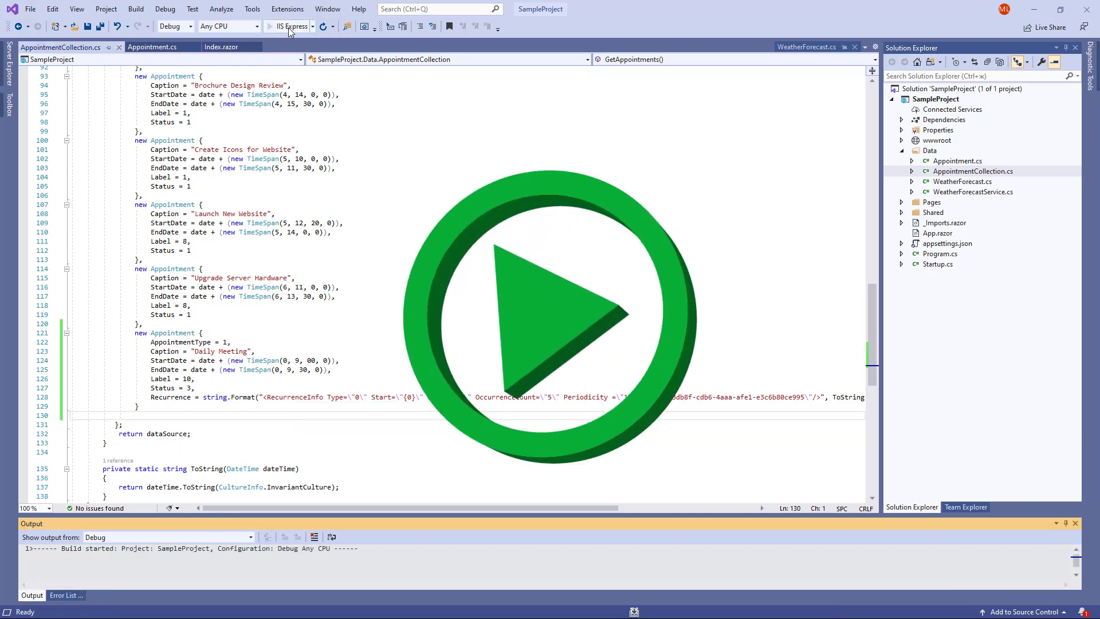
Switch the rebuilt scheduler to Week view showing Daily Meeting at 9:00 Monday–Friday.
click(285, 26)
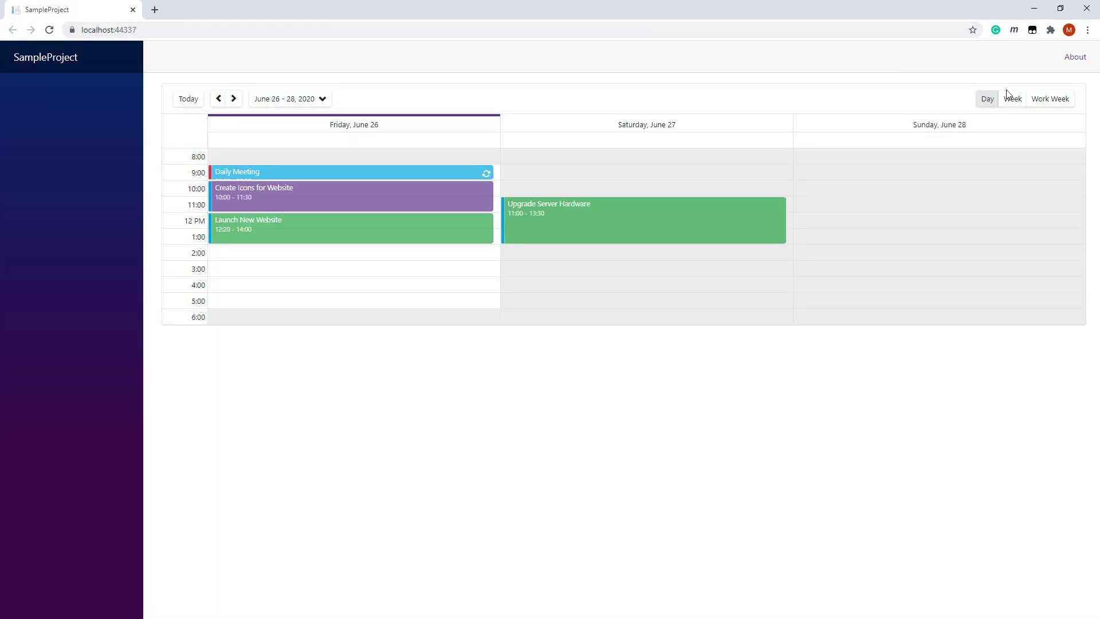
click(1011, 98)
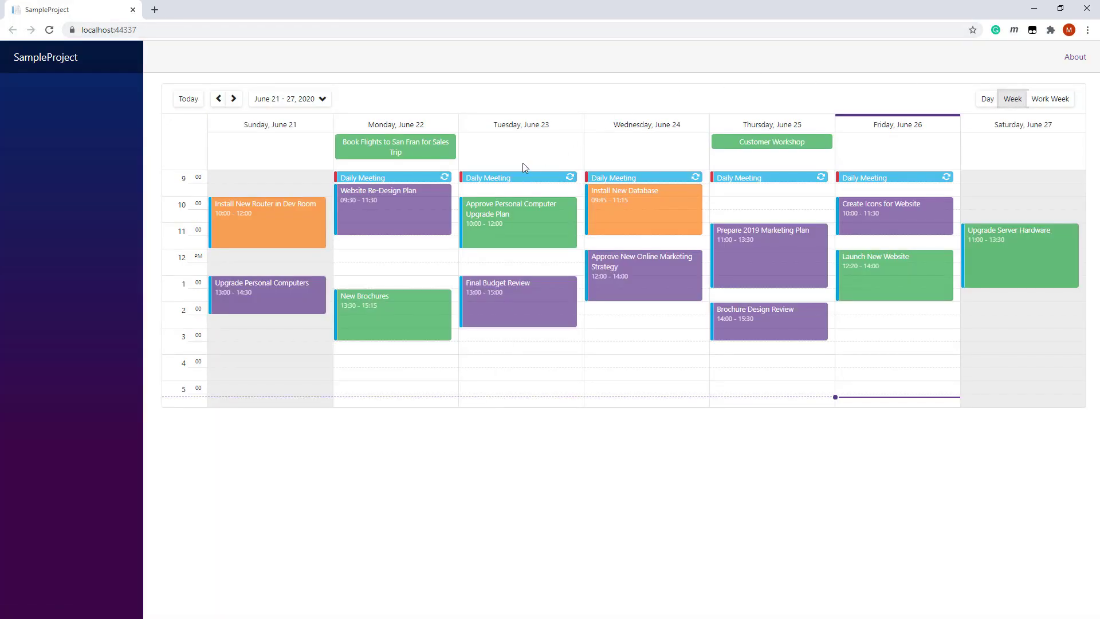
mouse_move(520, 183)
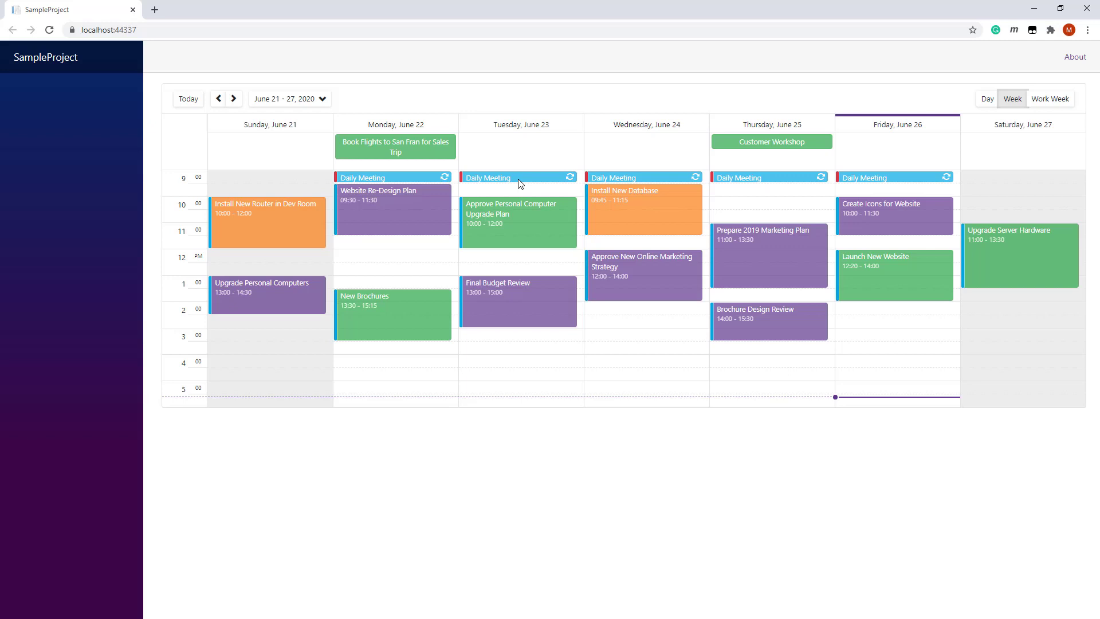